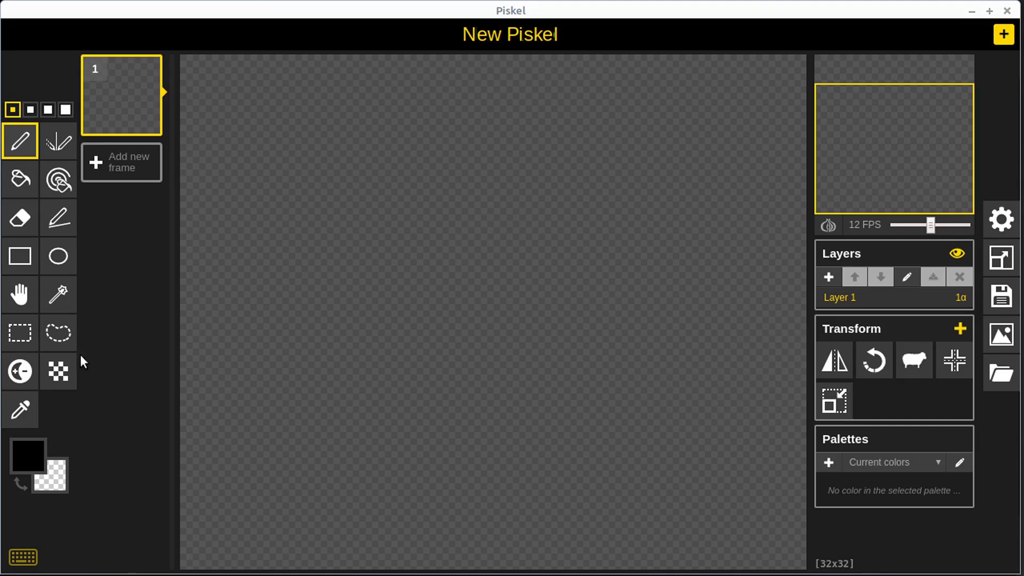
mouse_move(58, 371)
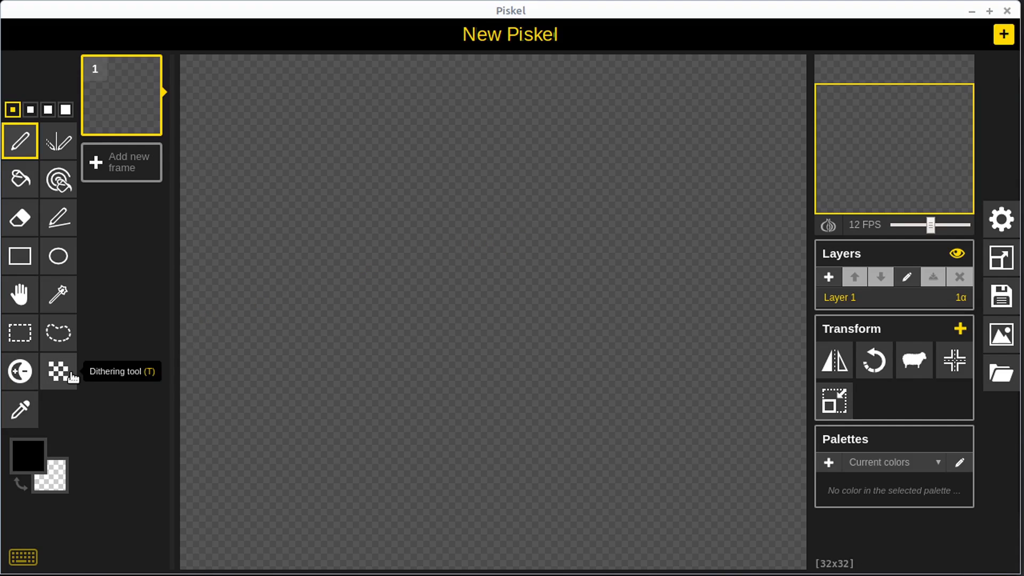
mouse_move(873, 361)
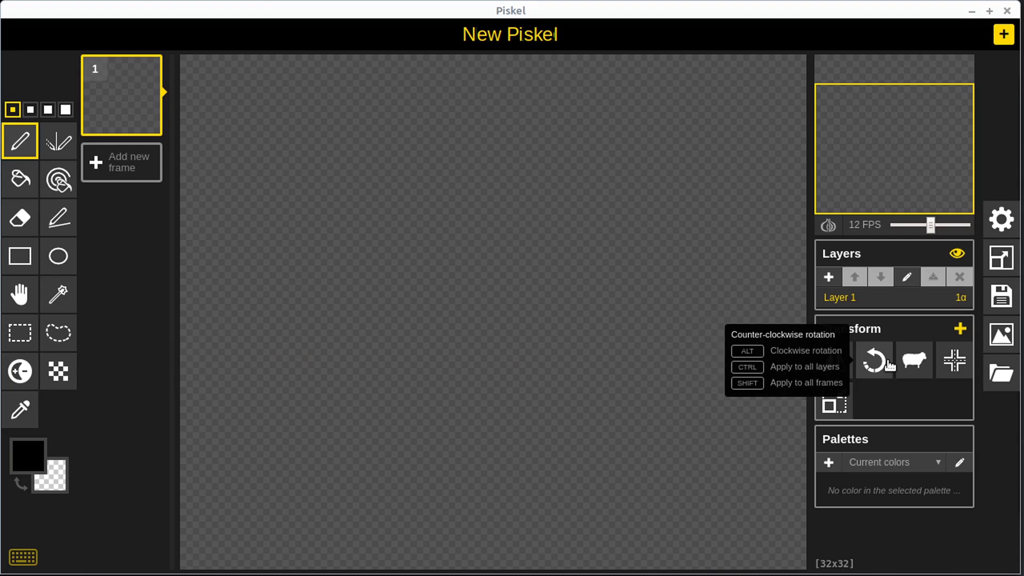
mouse_move(832, 401)
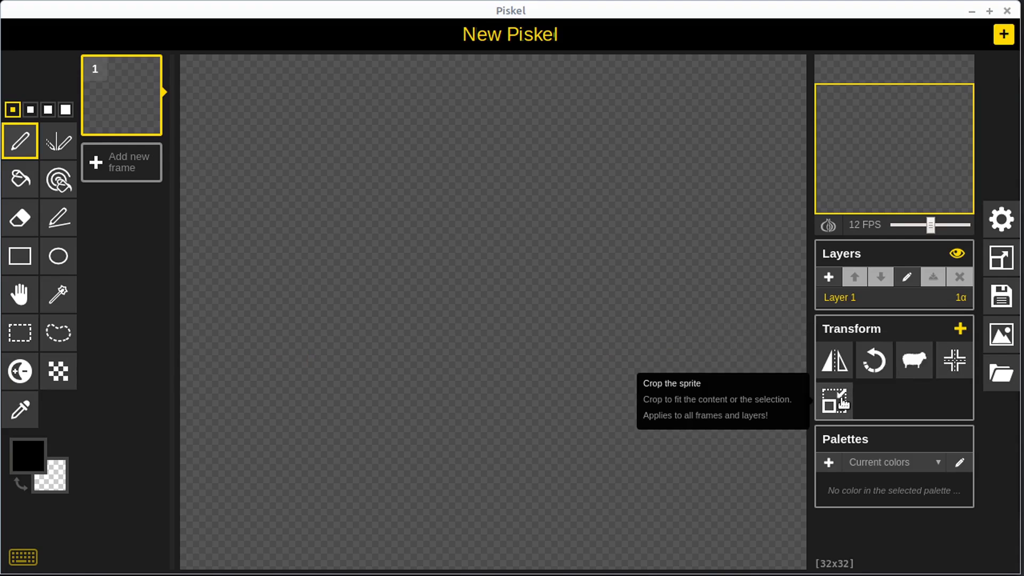
mouse_move(13, 126)
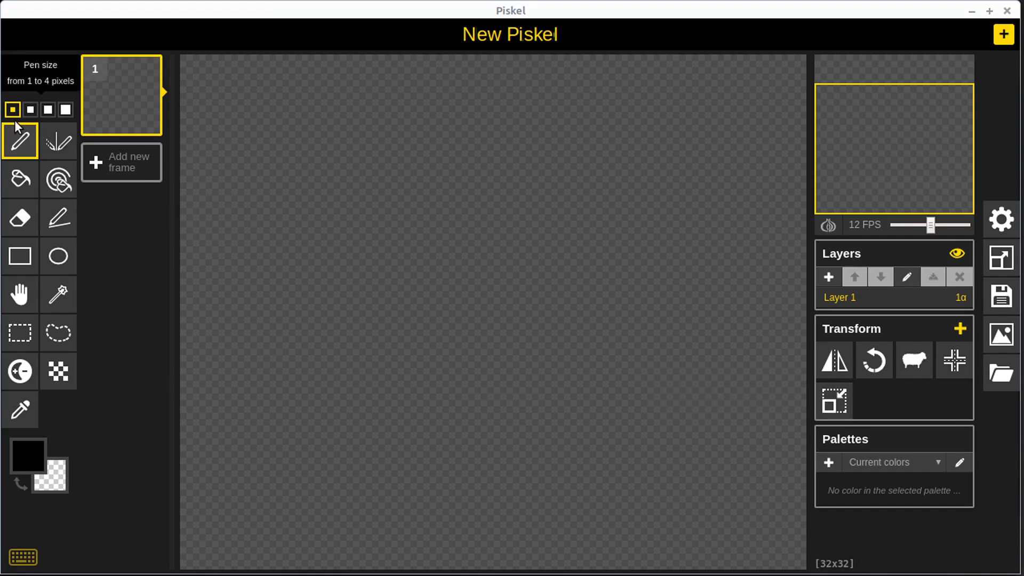
Draw a large round face outline with the Ellipse tool
left_click(58, 254)
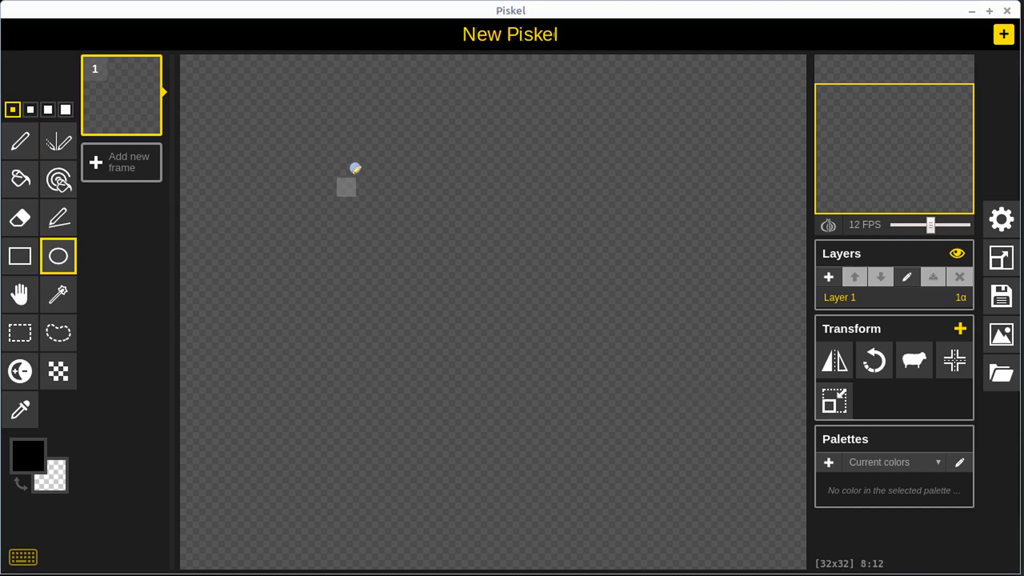
left_click_drag(346, 188, 694, 476)
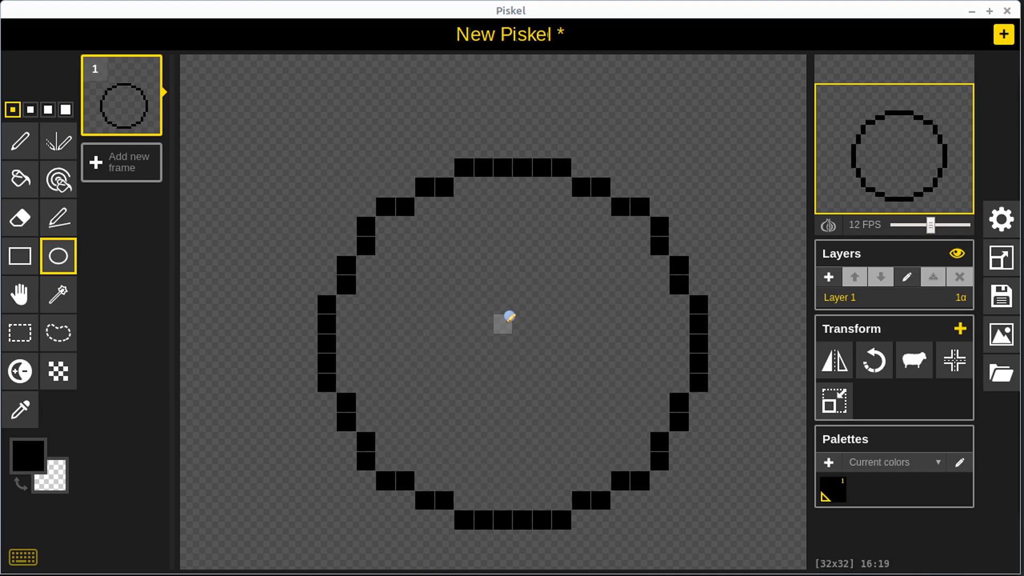
Draw two square eyes and a small smiling mouth with the Pen tool
left_click(19, 142)
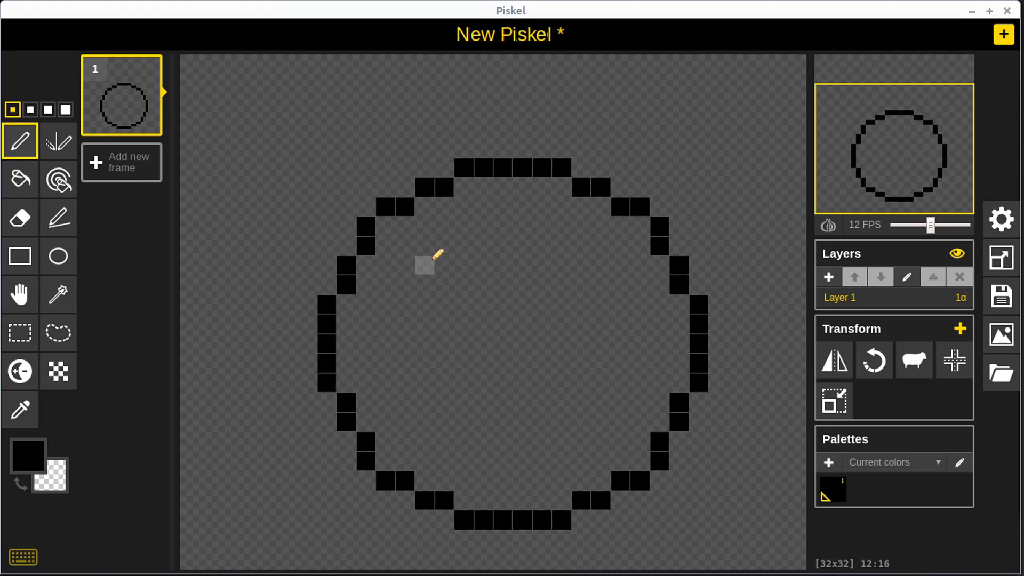
left_click(433, 274)
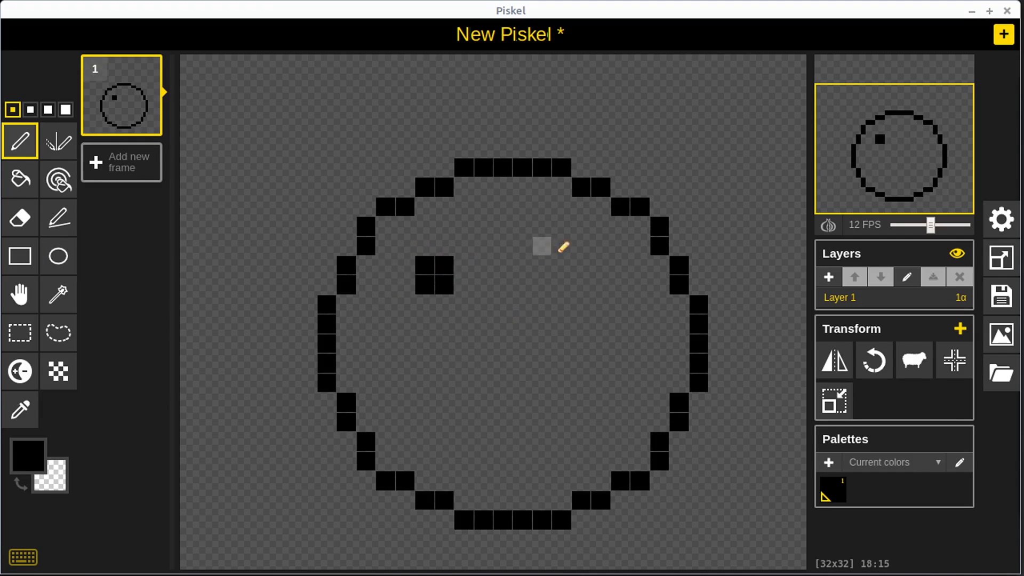
left_click(552, 274)
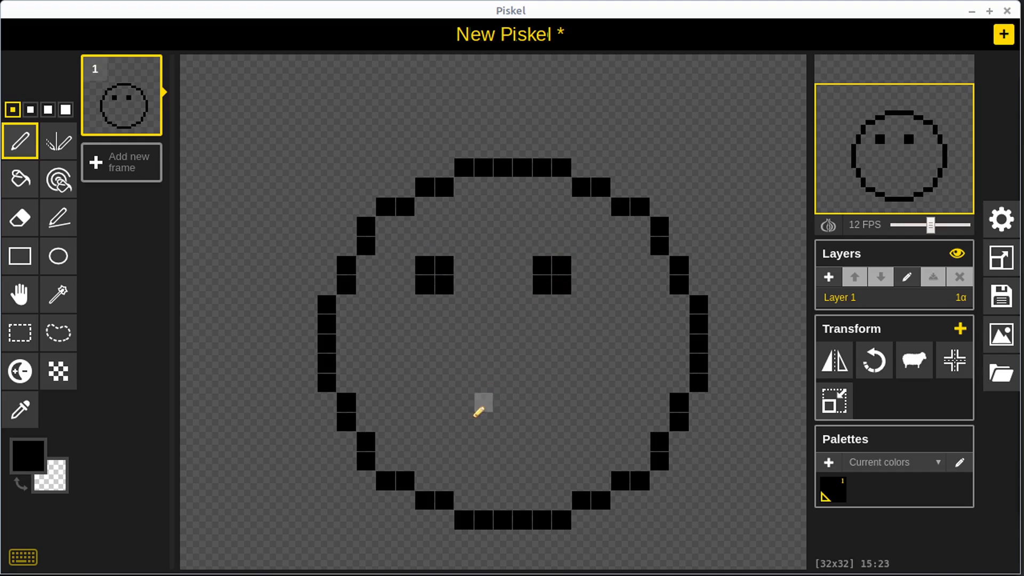
left_click_drag(482, 409, 532, 418)
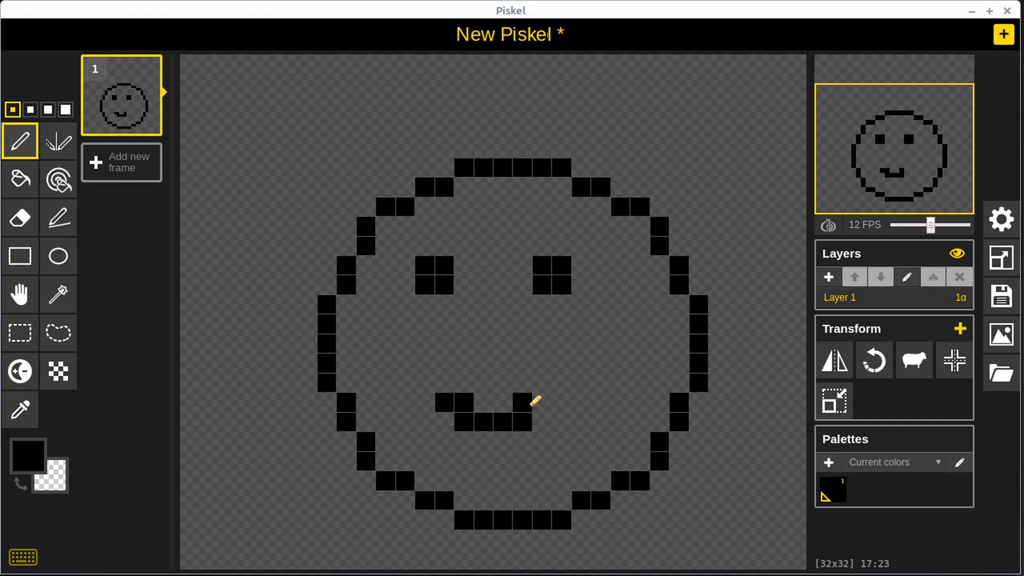
mouse_move(444, 398)
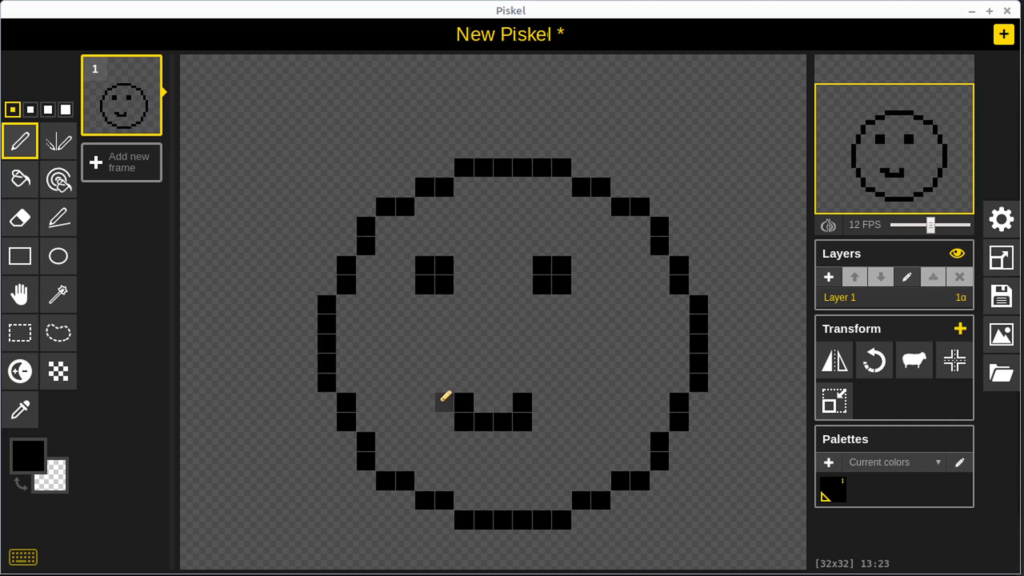
left_click(493, 423)
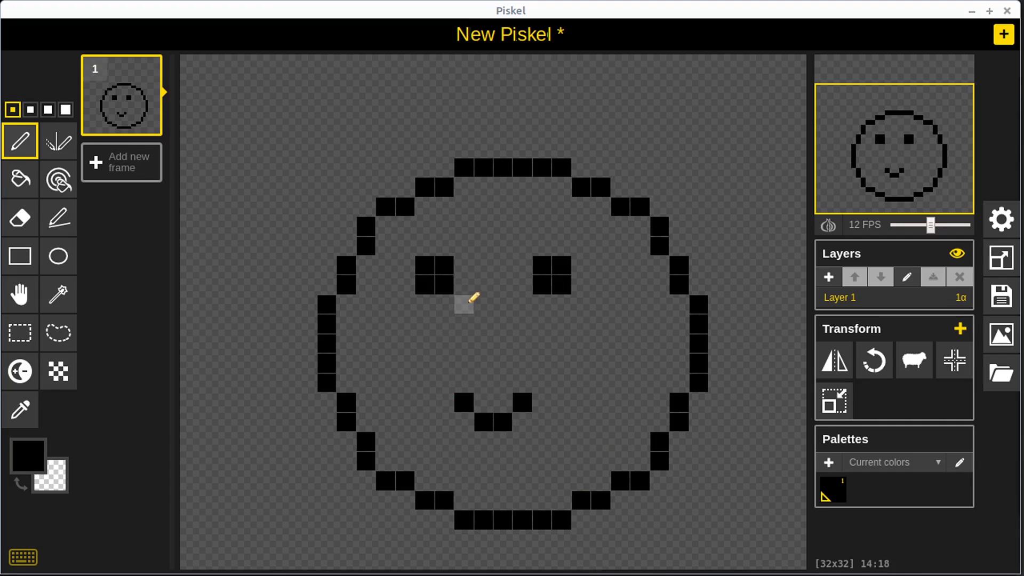
mouse_move(21, 179)
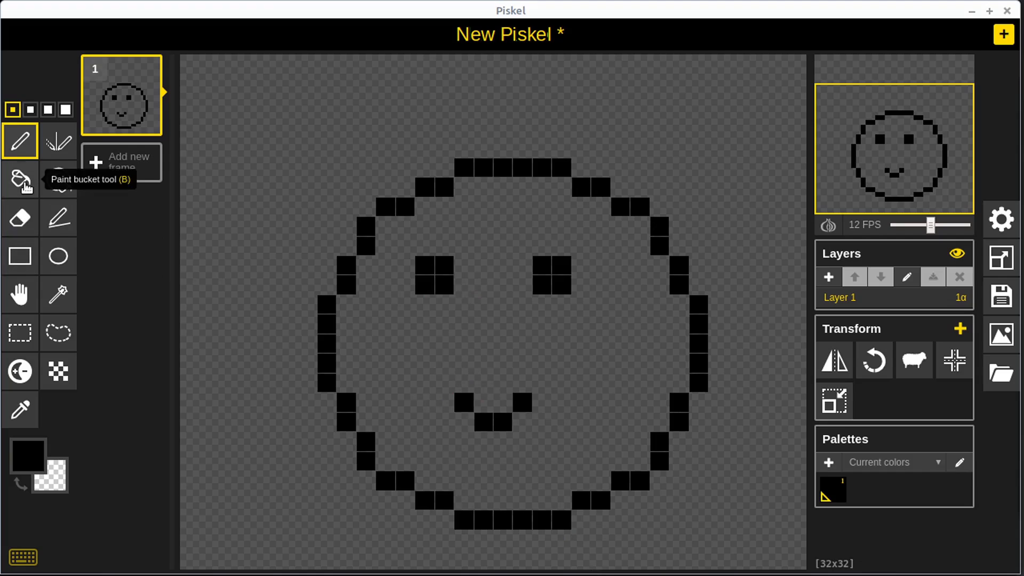
Switch to the Paint bucket and choose cyan as the primary fill colour
left_click(20, 179)
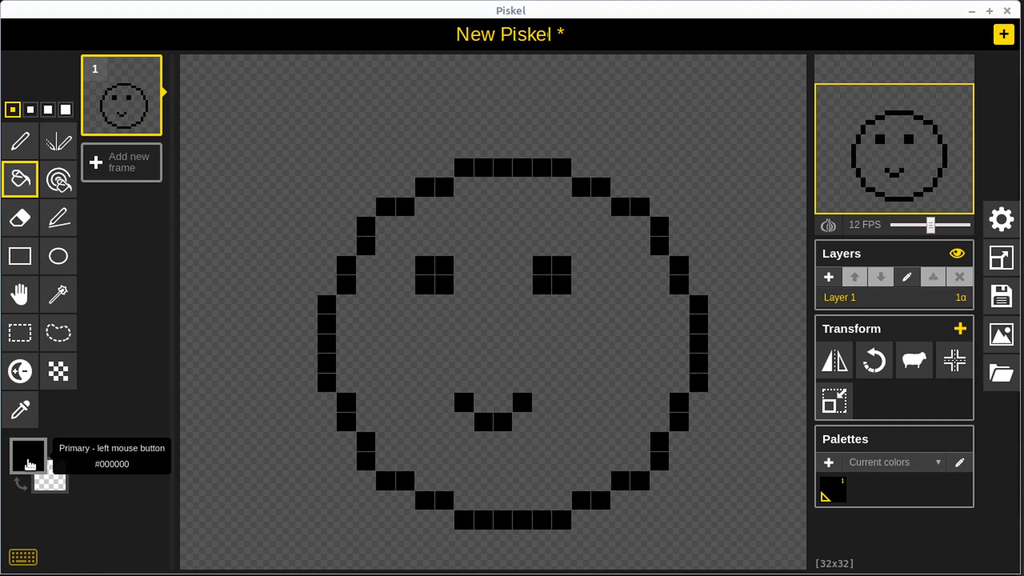
left_click(27, 456)
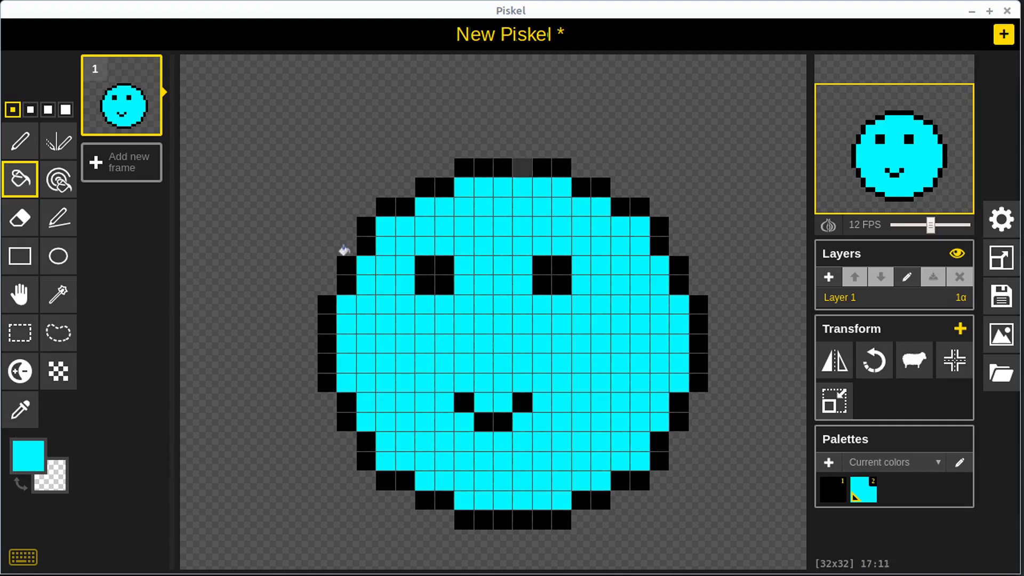
mouse_move(19, 371)
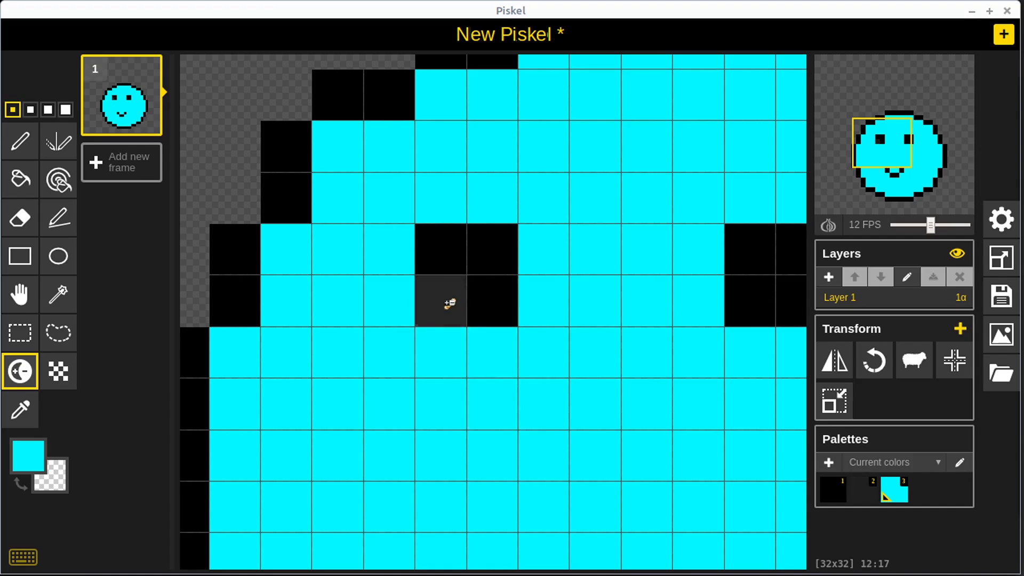
left_click(861, 490)
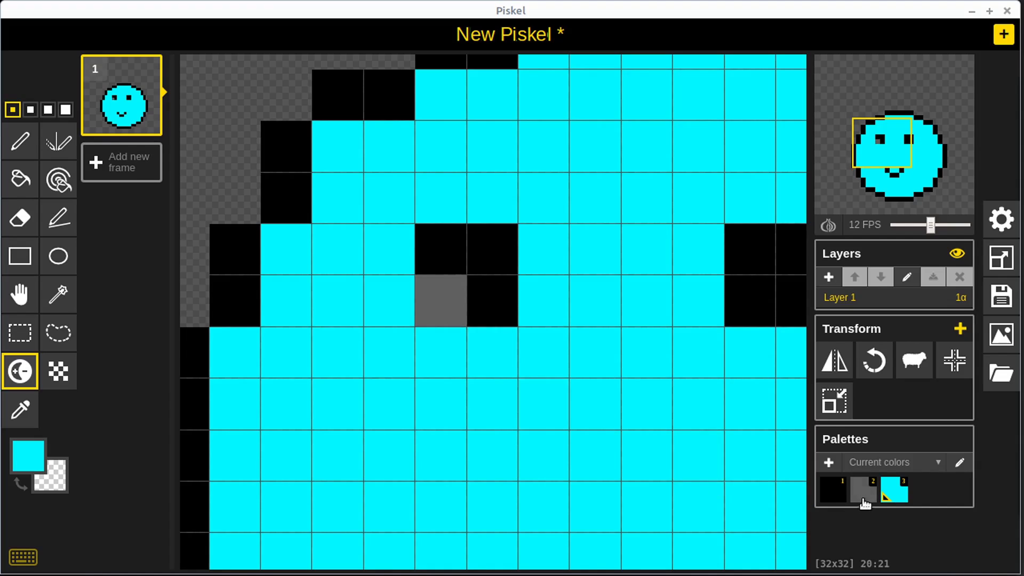
mouse_move(868, 527)
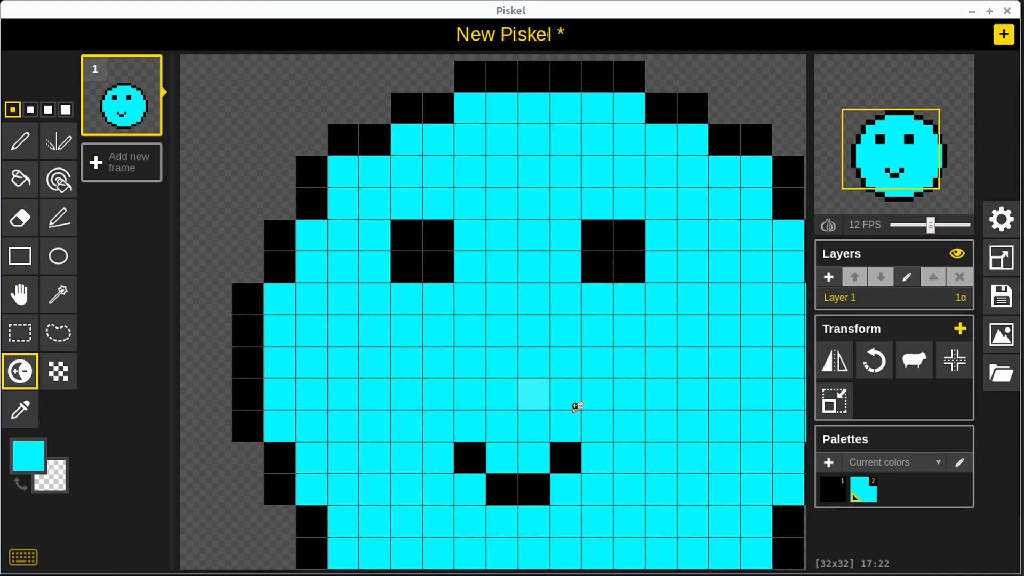
mouse_move(20, 371)
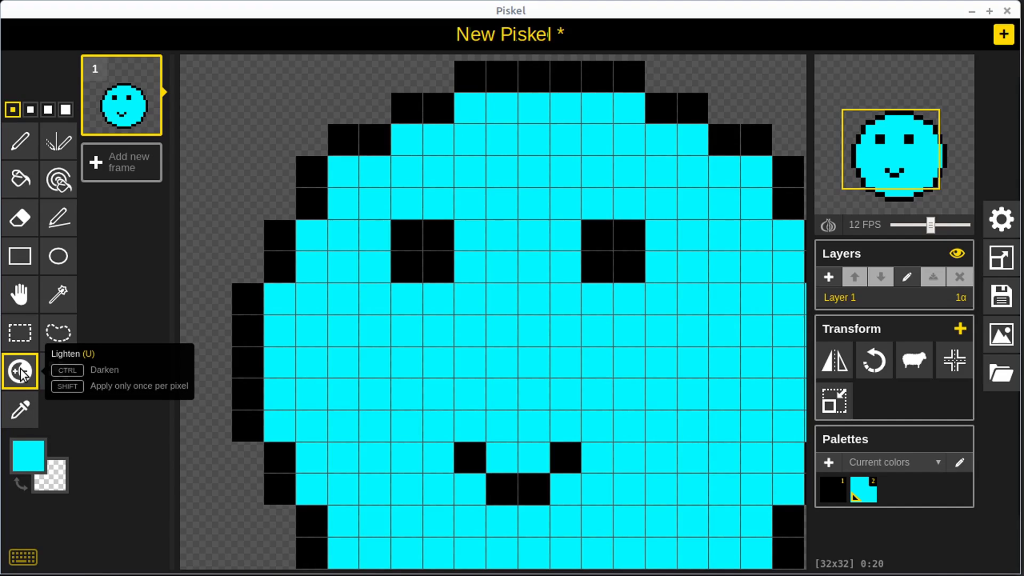
Darken cyan pixels beneath both eyes and beside the mouth with Lighten/Darken
left_click(408, 298)
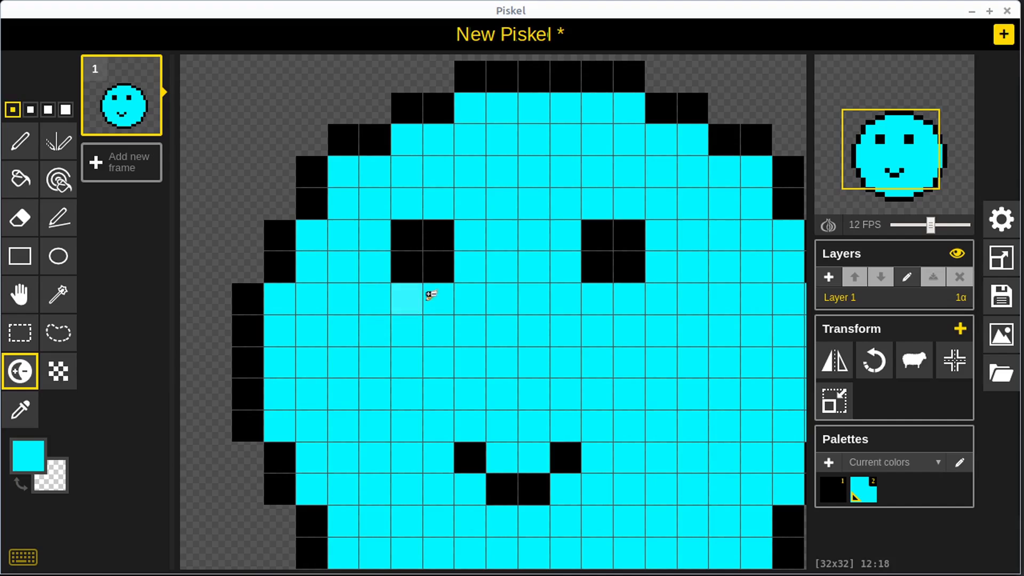
left_click(429, 264)
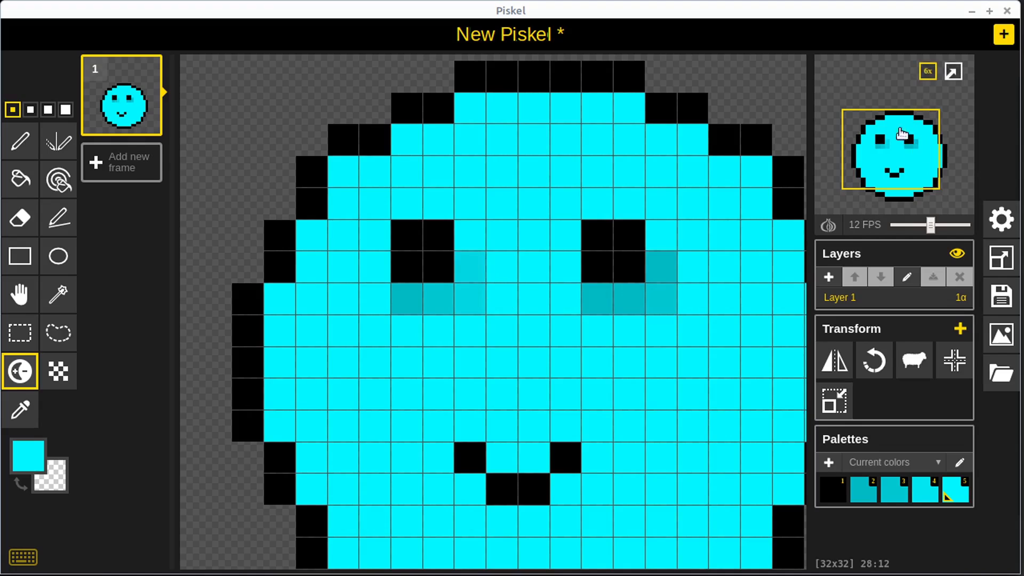
left_click(600, 301)
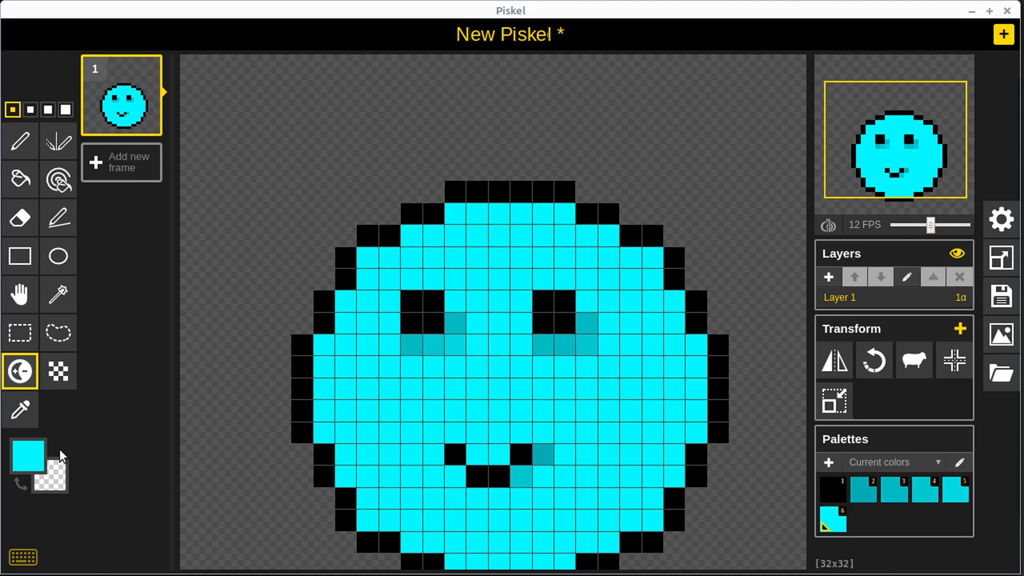
left_click(28, 456)
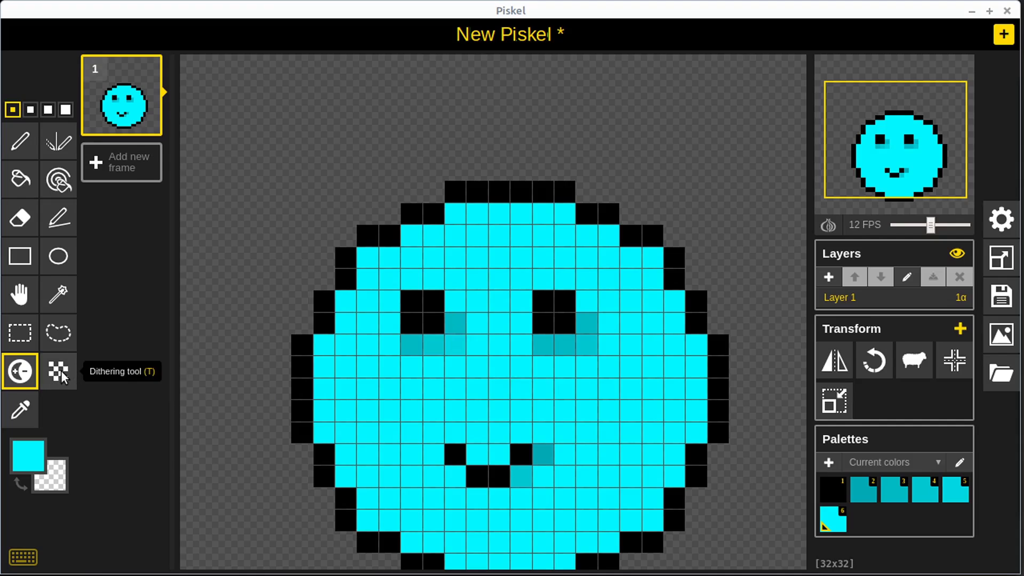
Switch to the Dithering tool for a checkered forehead band
left_click(57, 371)
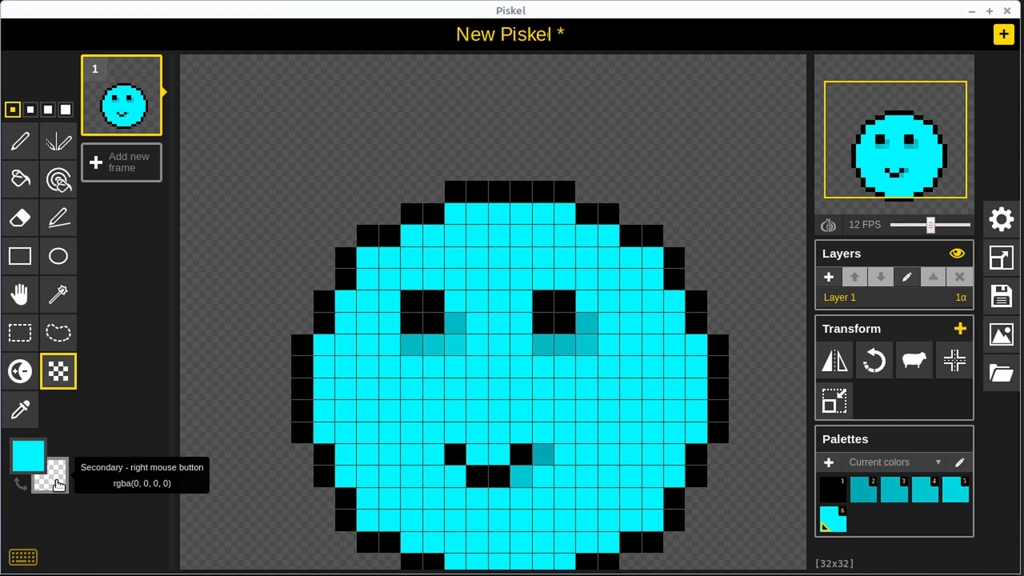
mouse_move(442, 239)
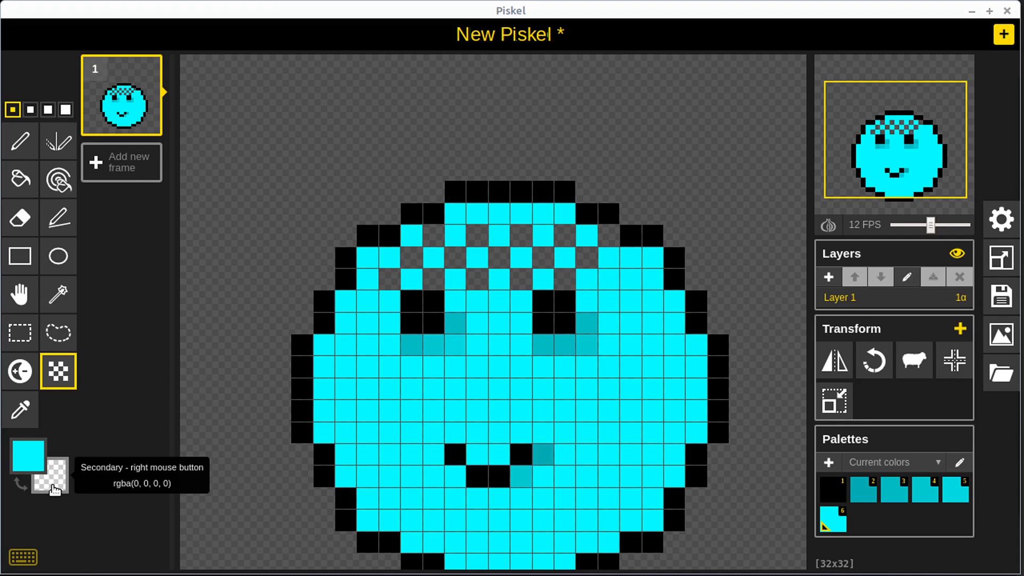
Set the secondary colour to red and dither across the forehead and between the eyes
left_click(49, 476)
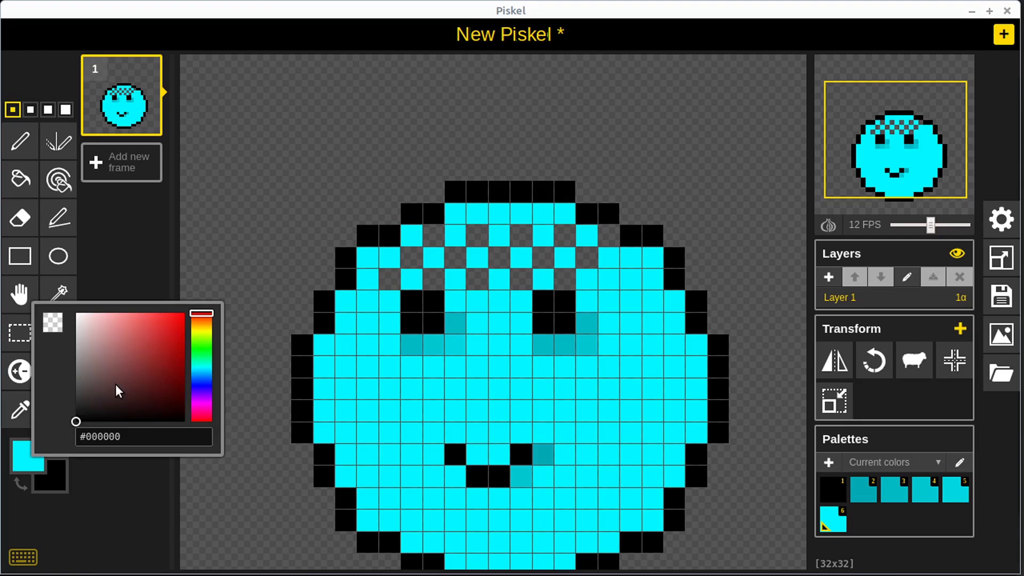
left_click(201, 312)
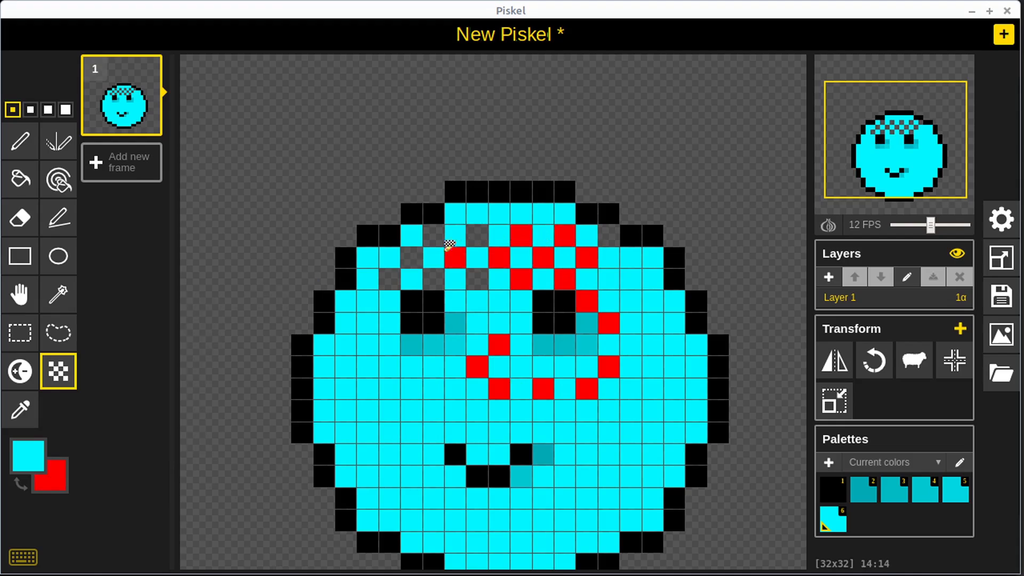
left_click(412, 257)
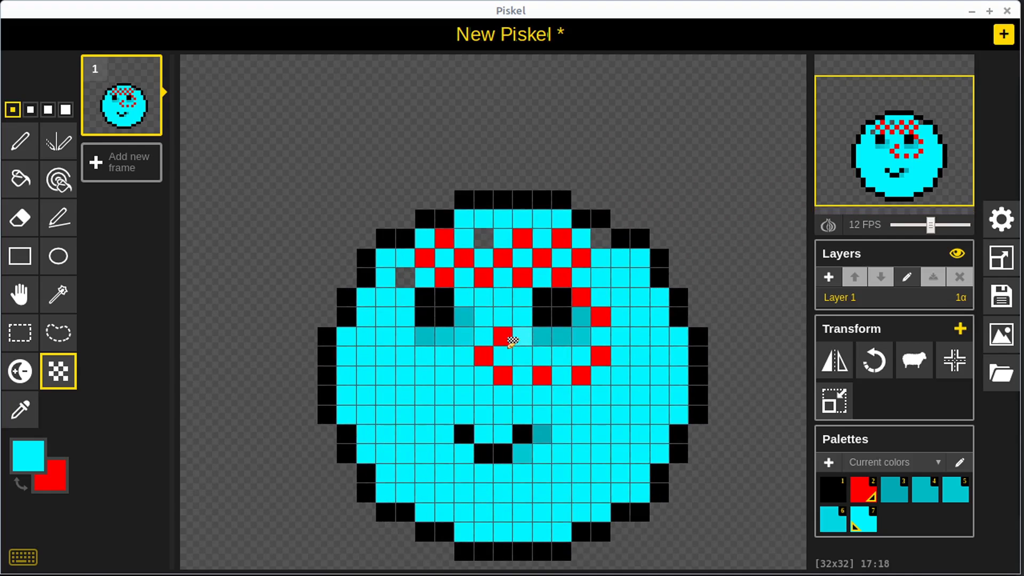
left_click(519, 281)
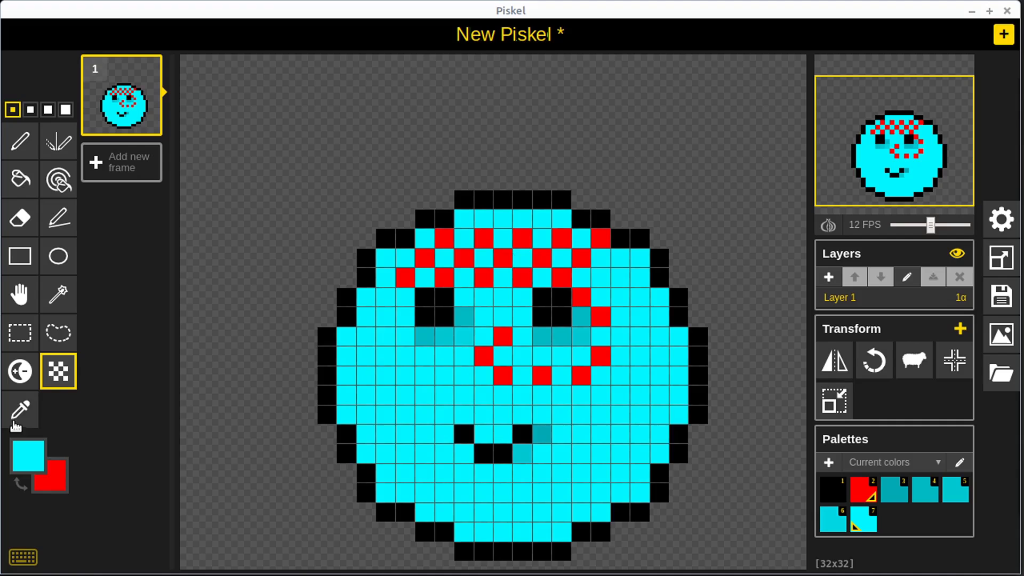
left_click(28, 451)
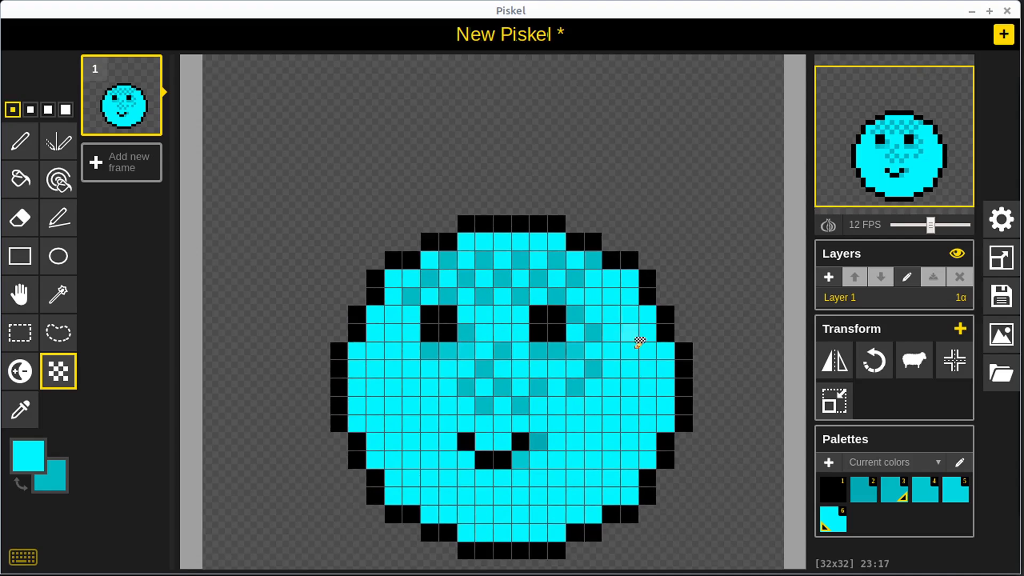
mouse_move(31, 109)
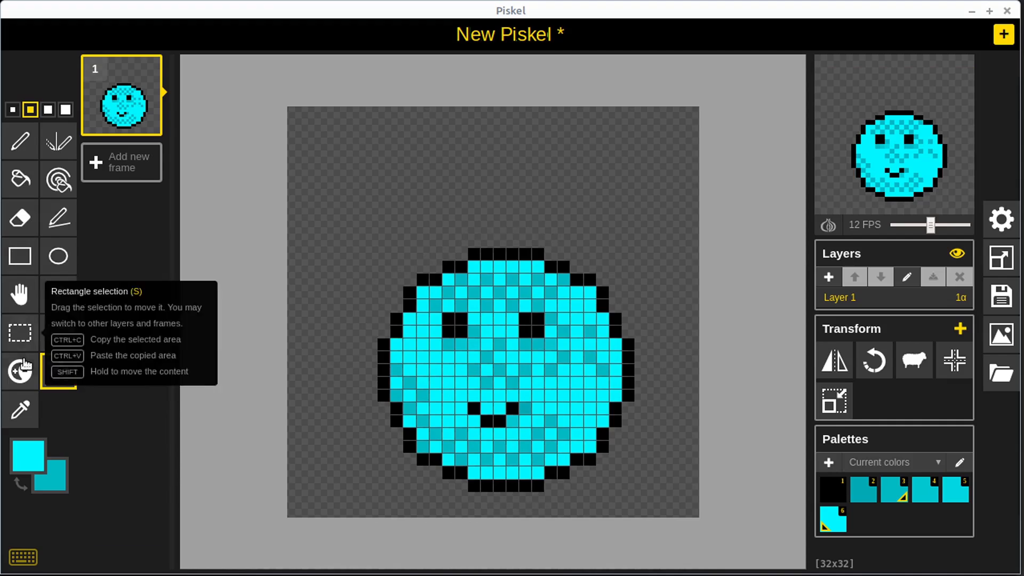
Switch to the Paint bucket and change the primary colour to blue
left_click(20, 180)
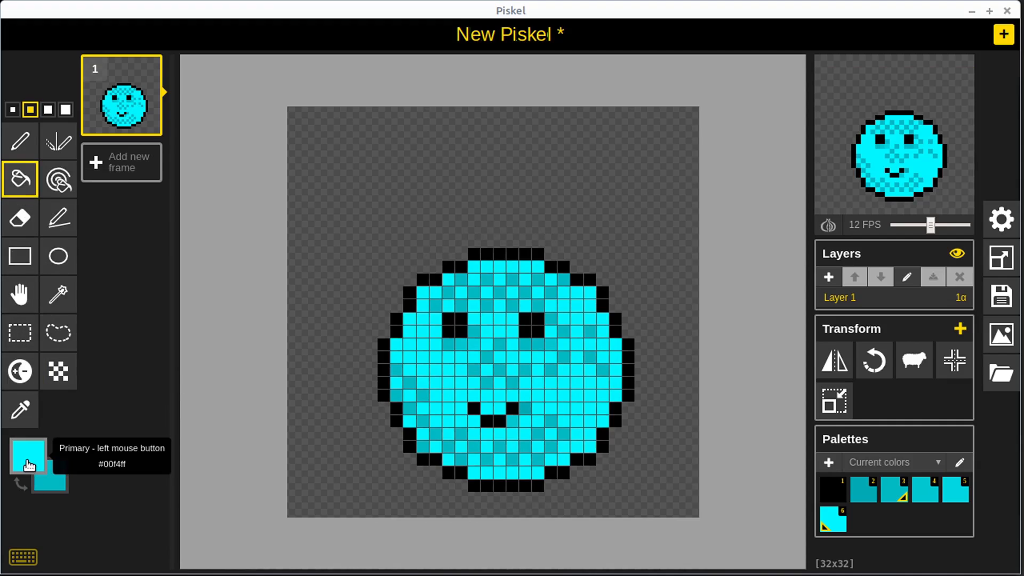
left_click(28, 455)
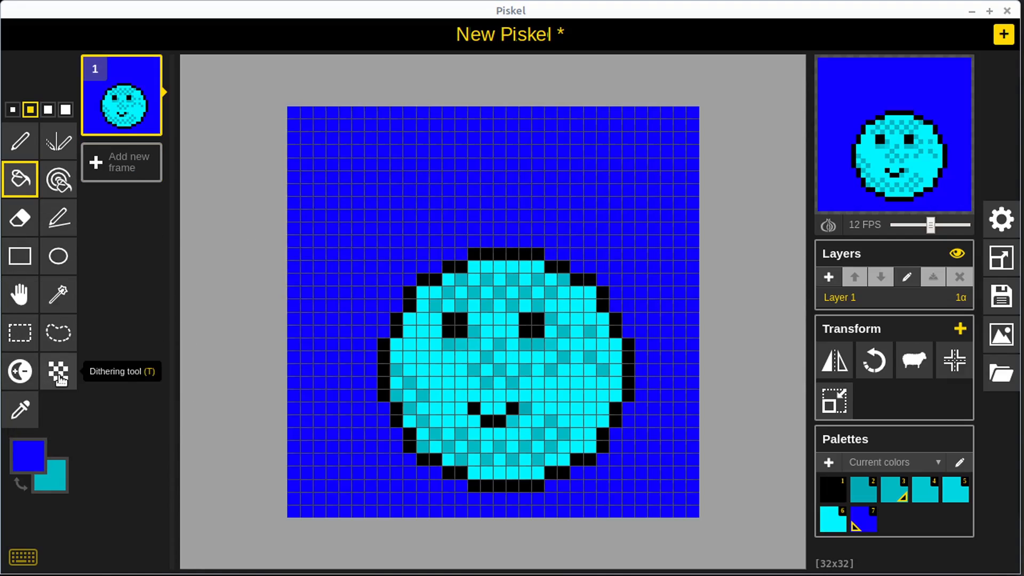
Dither a dark navy band along the top background, then reduce the pen size
left_click(28, 455)
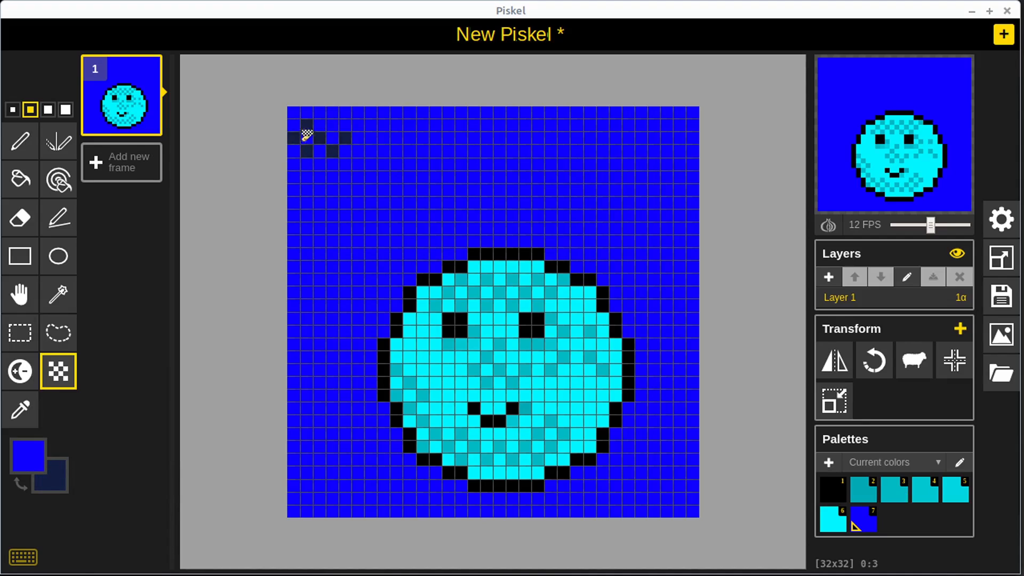
left_click_drag(304, 137, 505, 137)
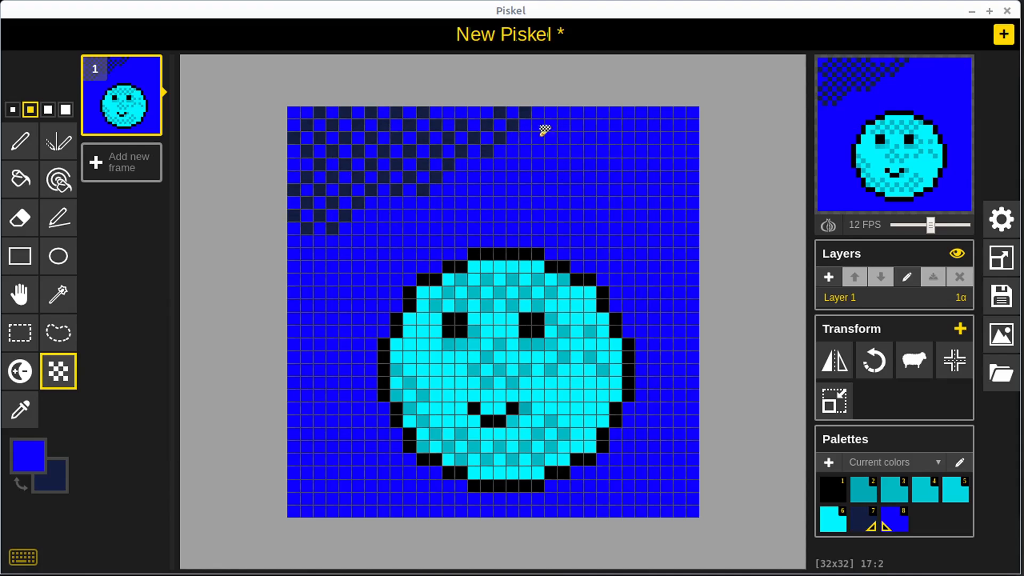
mouse_move(57, 488)
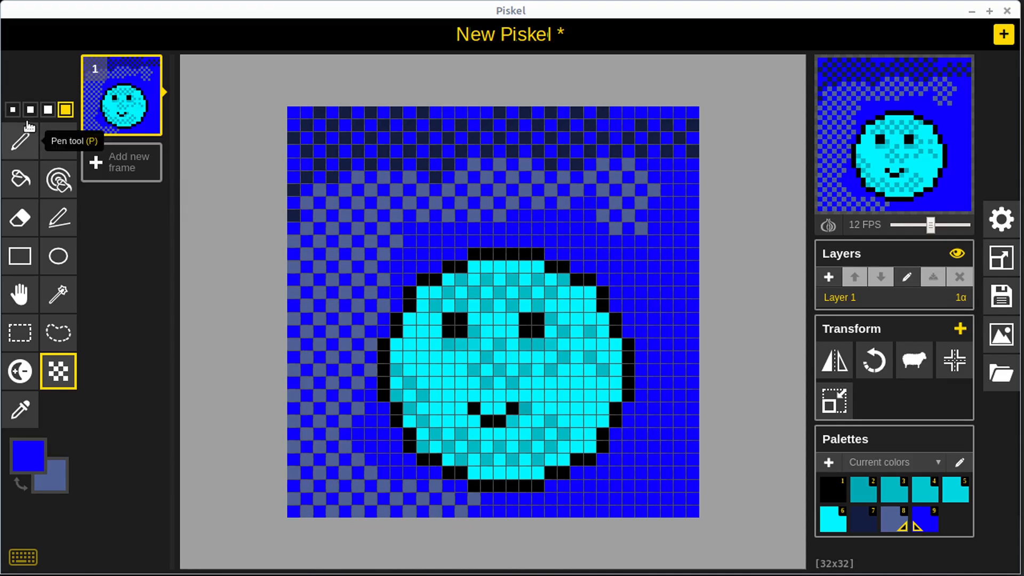
left_click(30, 108)
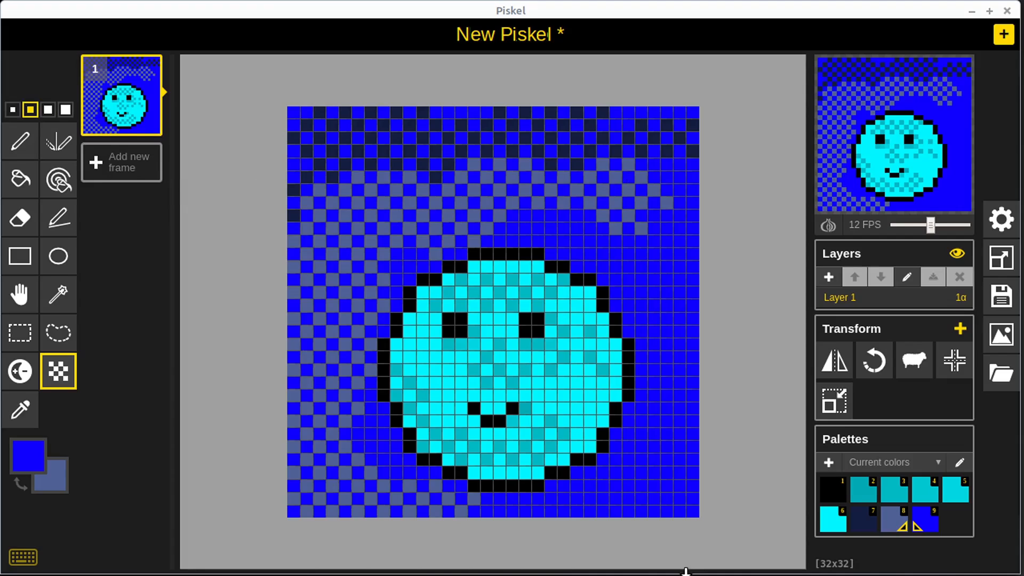
mouse_move(92, 382)
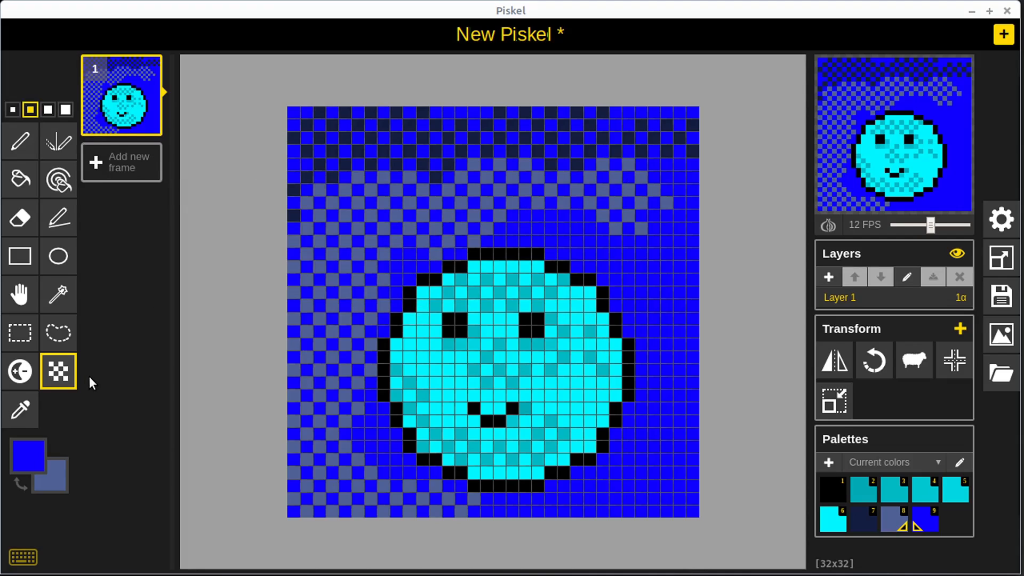
mouse_move(873, 360)
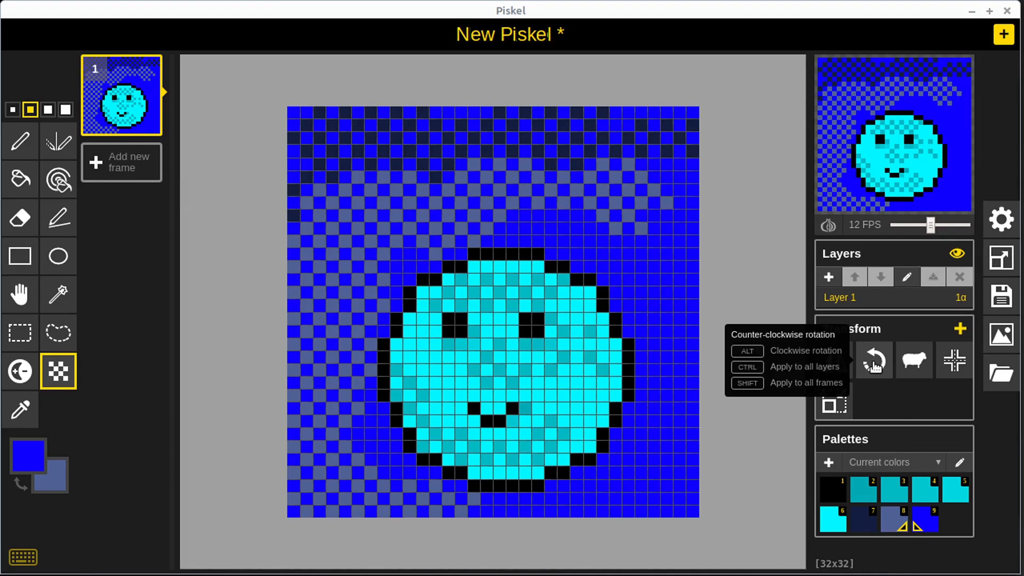
mouse_move(833, 361)
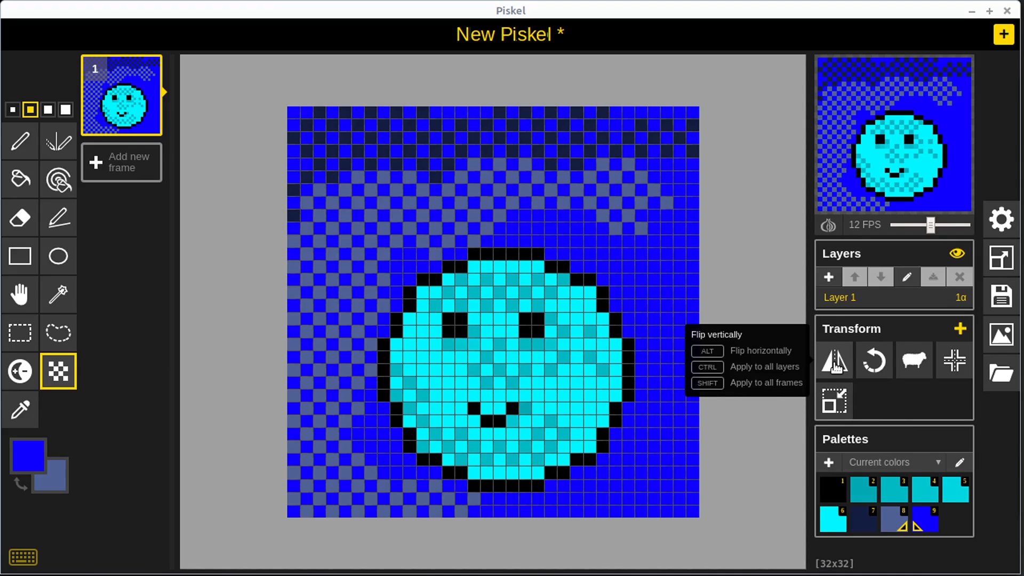
Mirror the whole drawing horizontally and flip it back to its original orientation
left_click(833, 360)
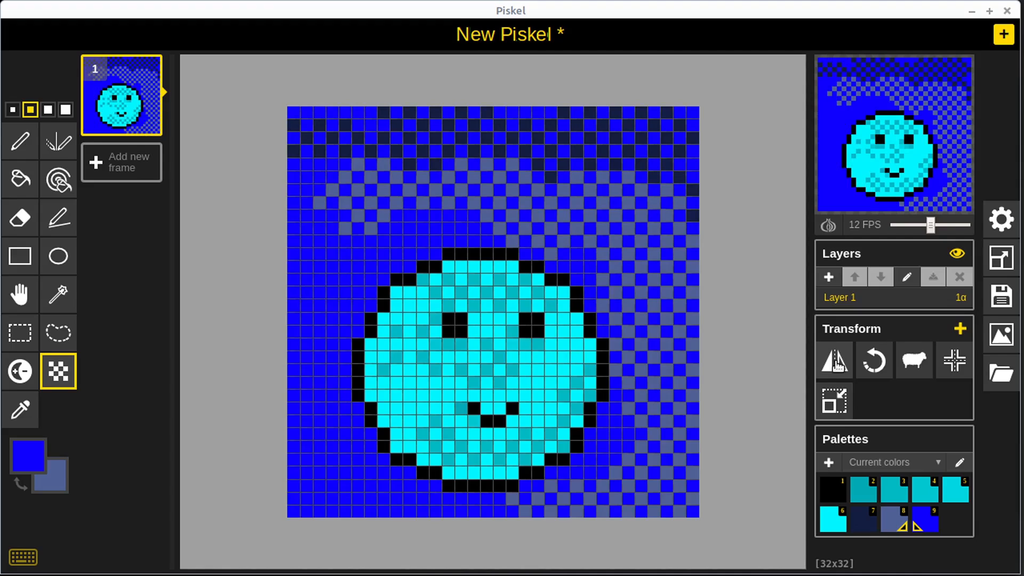
mouse_move(834, 360)
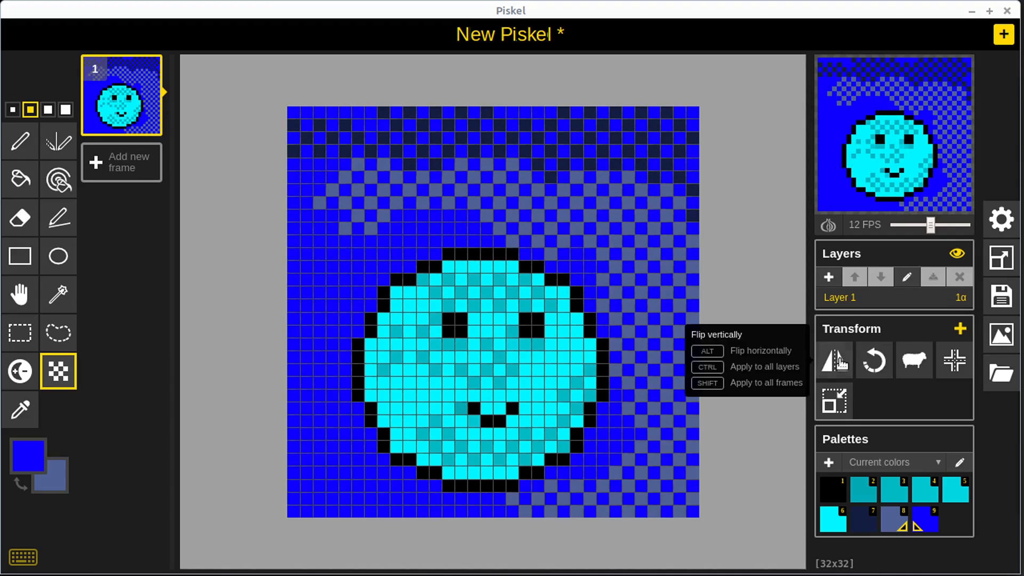
left_click(833, 359)
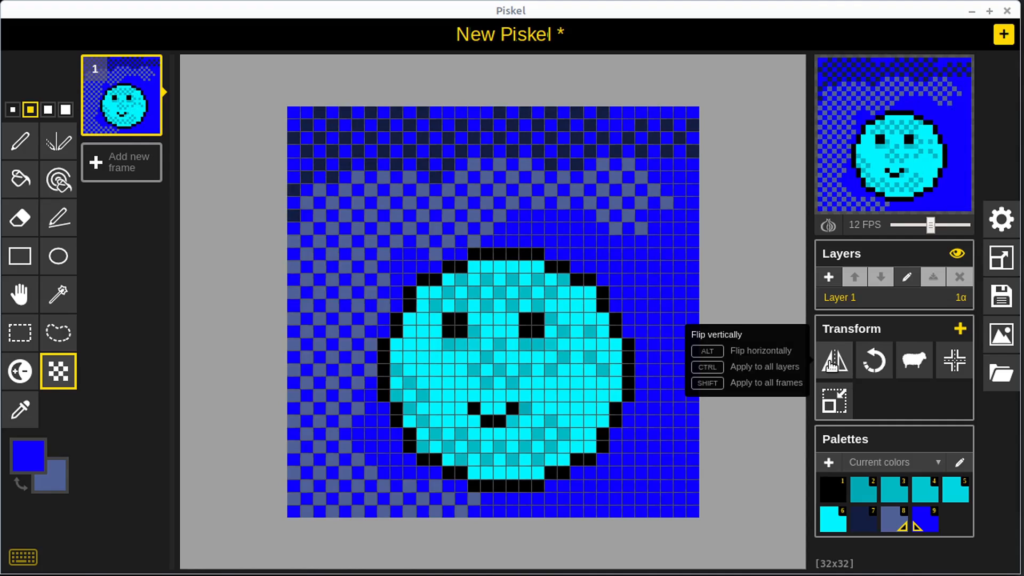
left_click(833, 359)
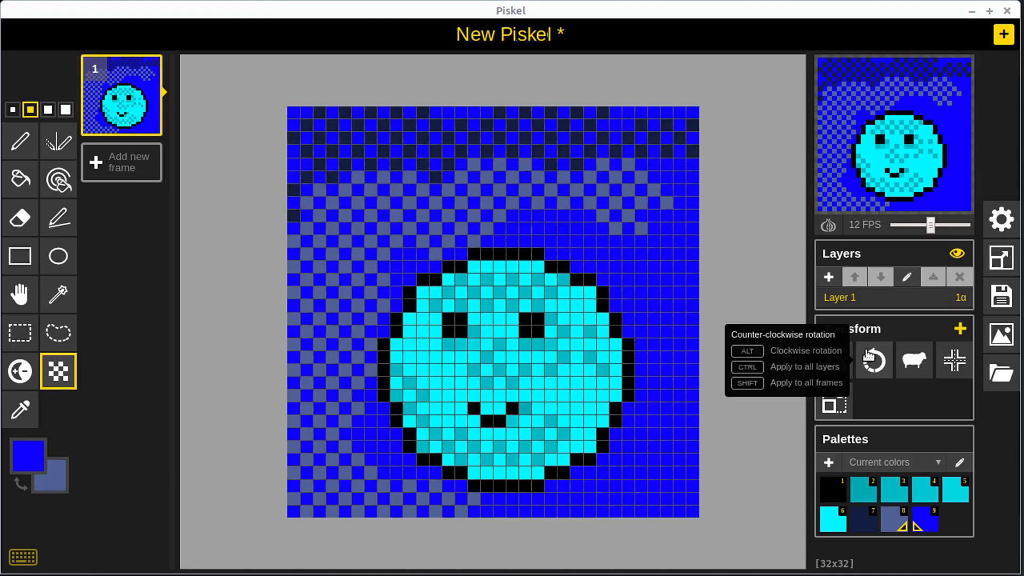
mouse_move(873, 362)
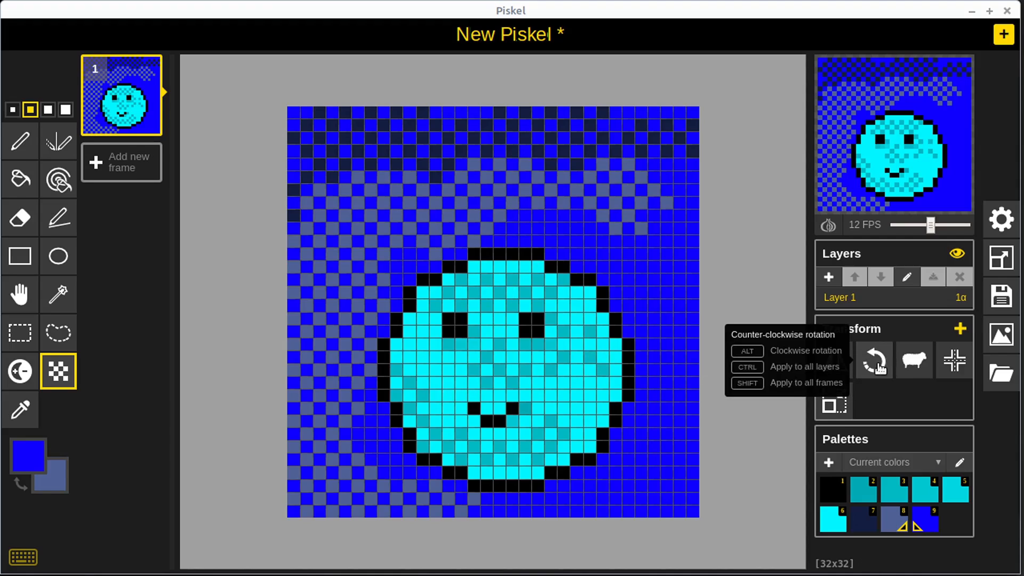
left_click(872, 360)
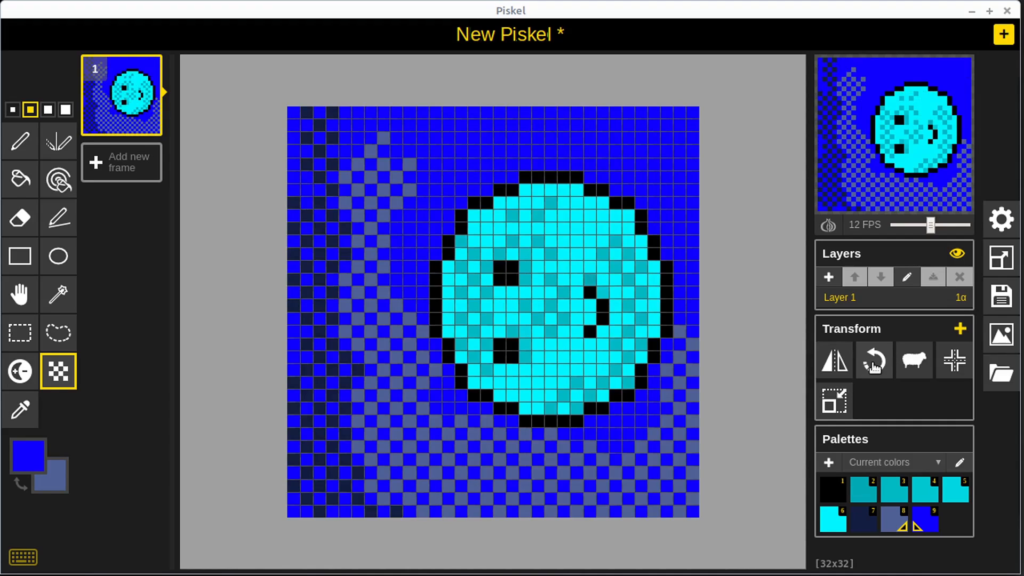
left_click(874, 360)
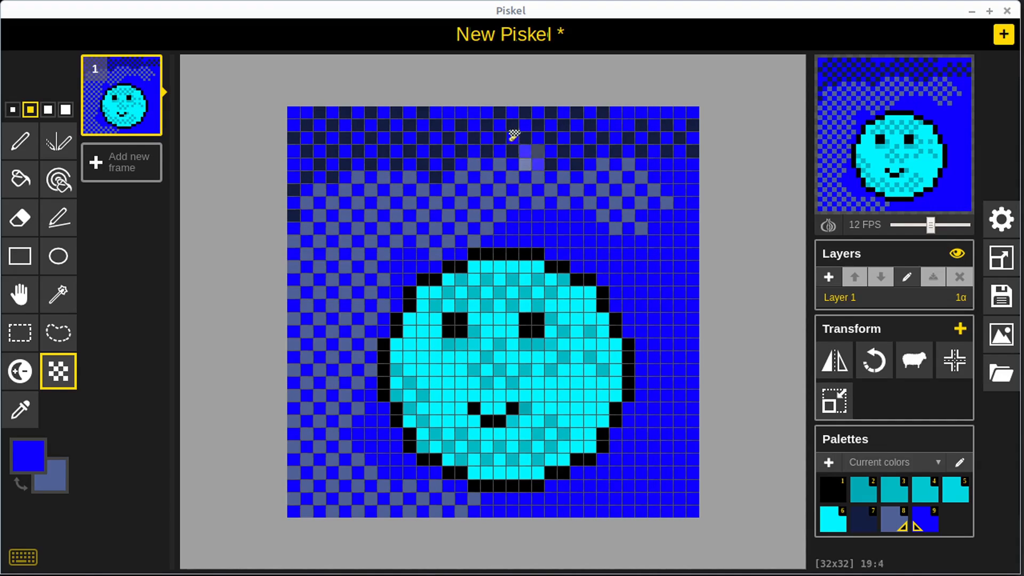
mouse_move(873, 359)
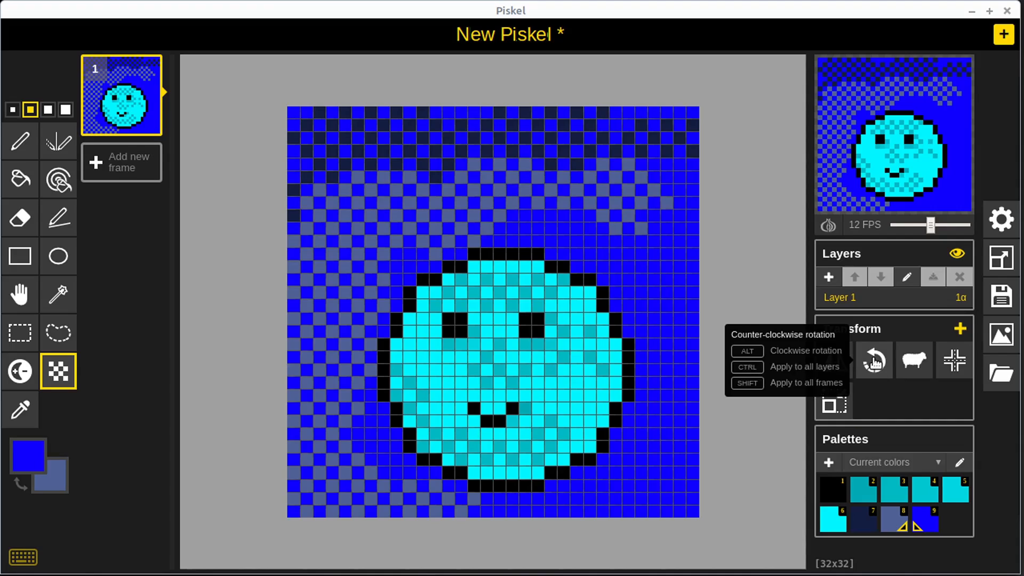
mouse_move(912, 281)
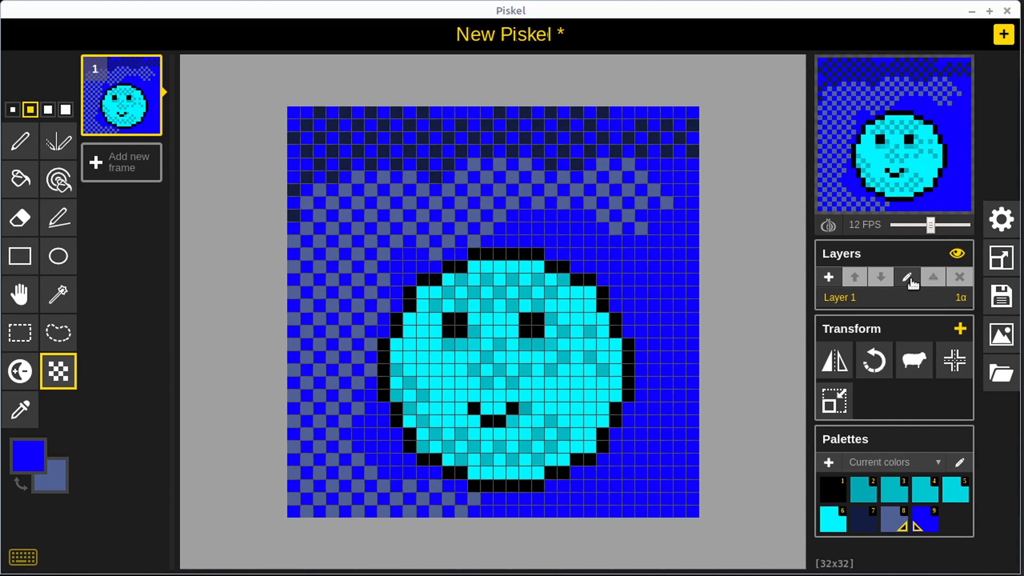
mouse_move(873, 359)
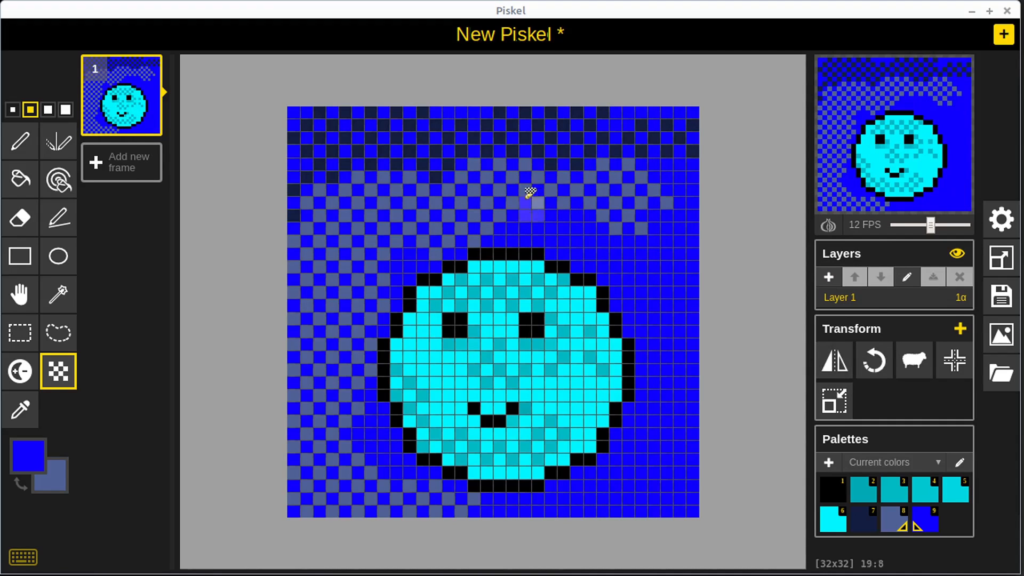
mouse_move(873, 360)
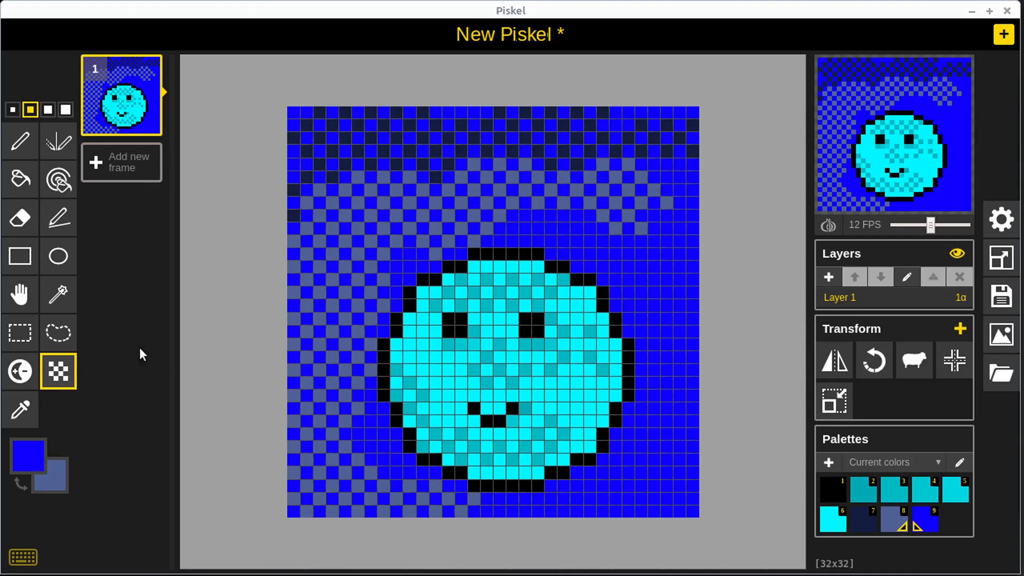
mouse_move(914, 360)
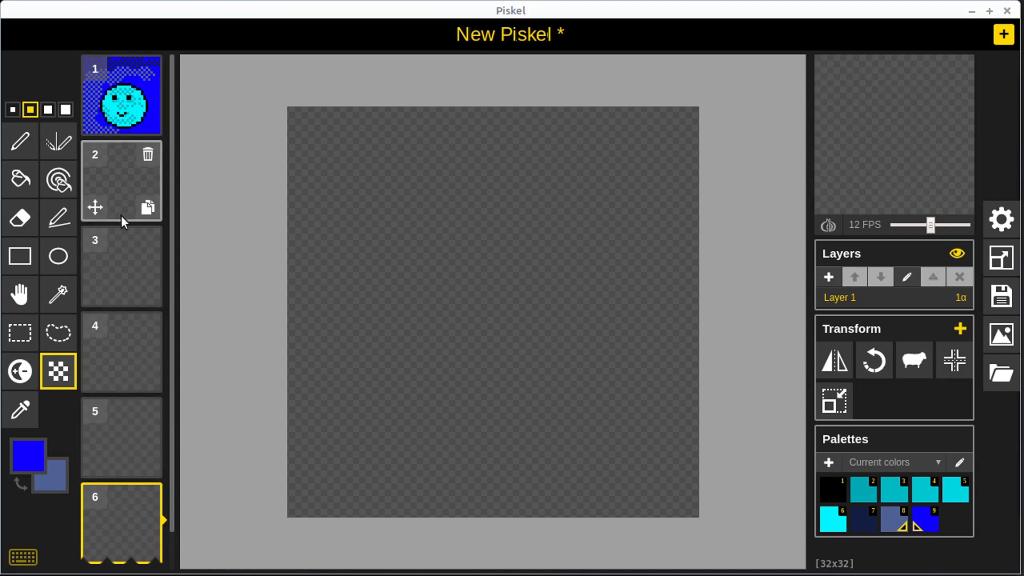
Clone frame 1's smiley layer to all six frames, then scribble blue pen strokes
left_click(121, 94)
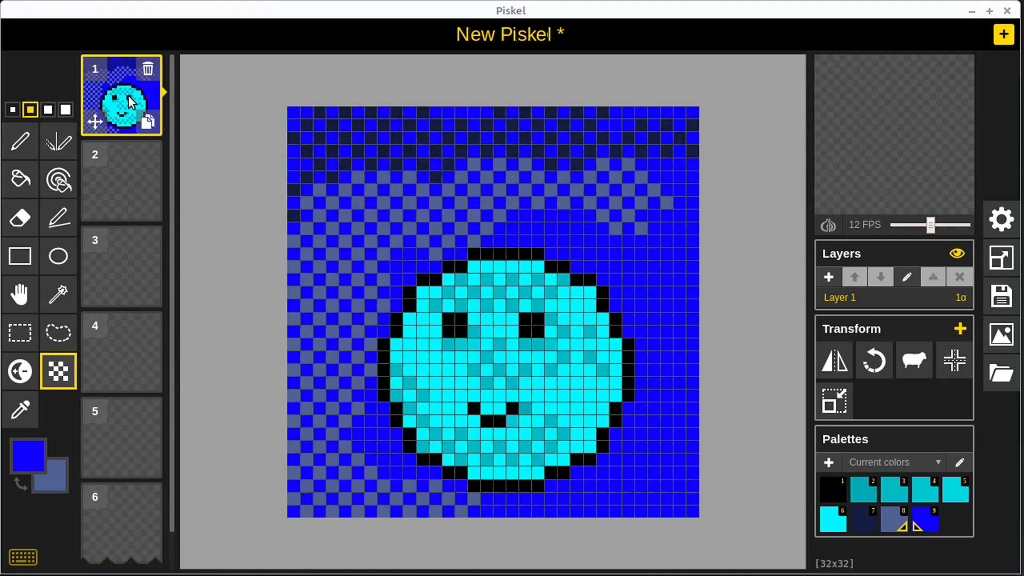
mouse_move(914, 359)
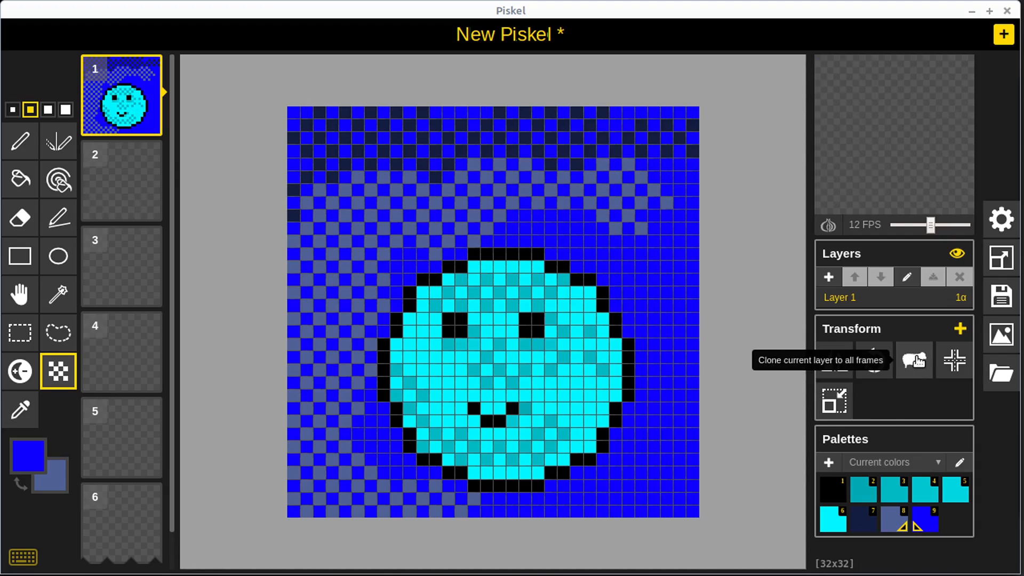
left_click(913, 359)
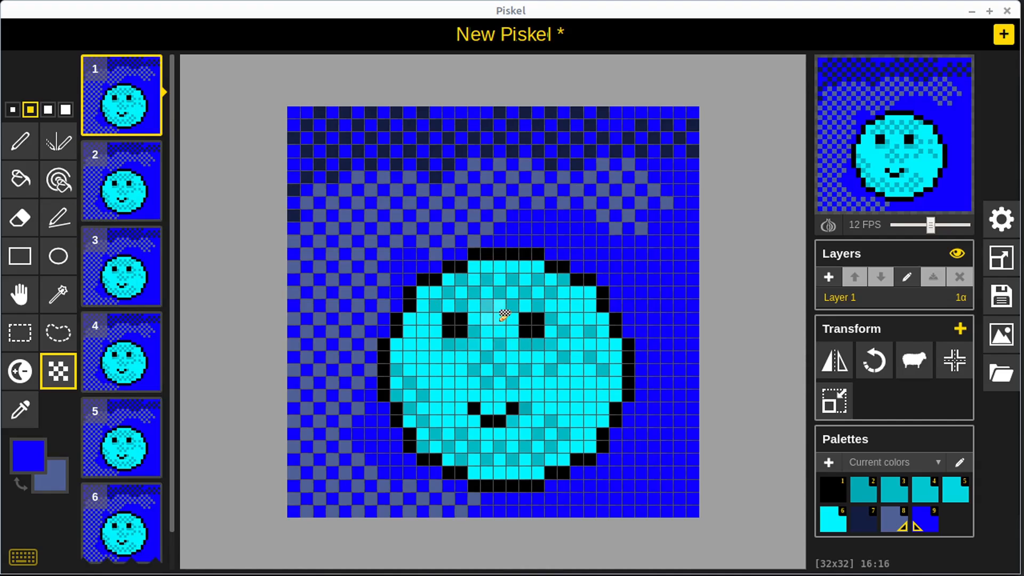
mouse_move(20, 254)
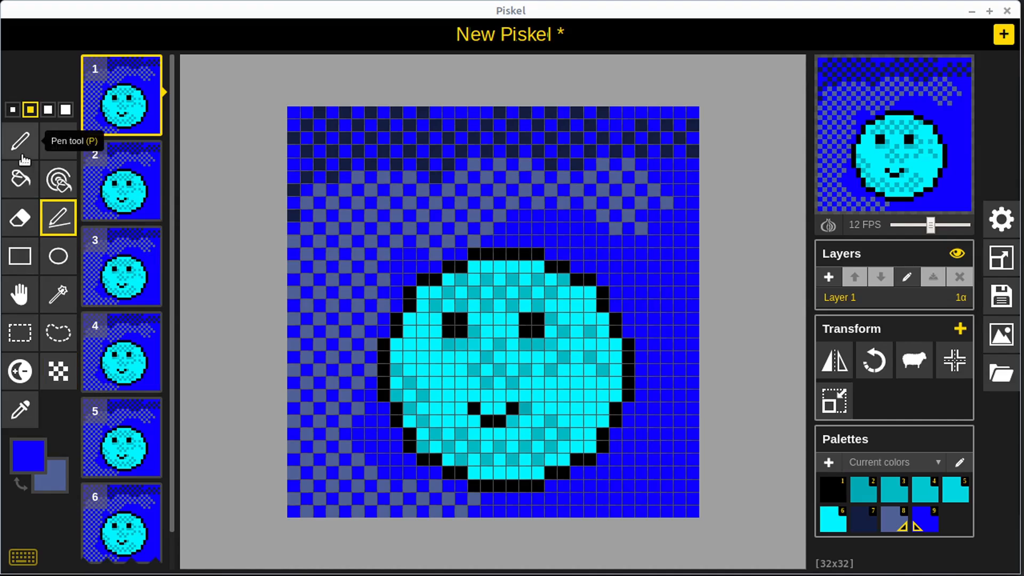
left_click(483, 405)
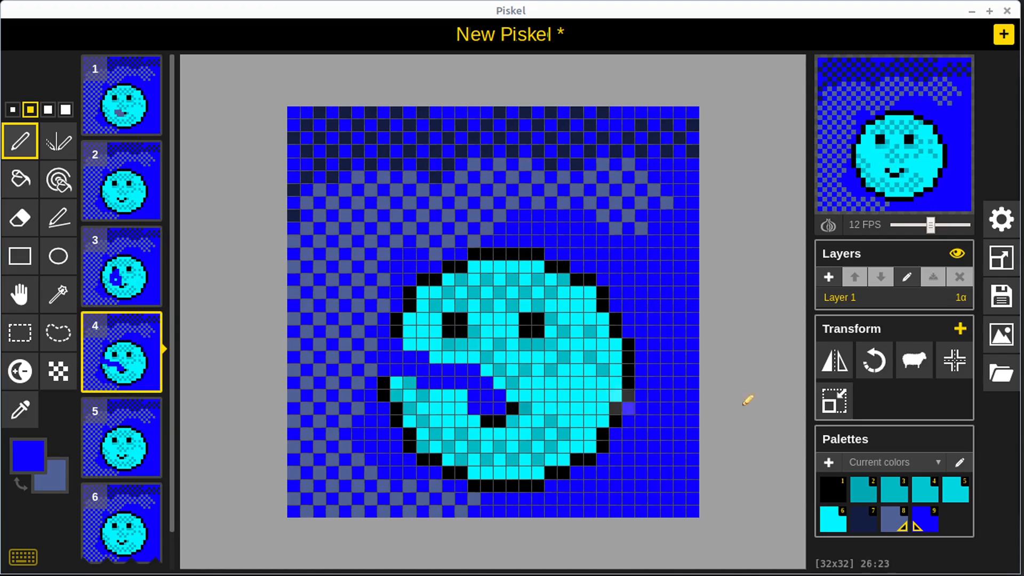
mouse_move(913, 359)
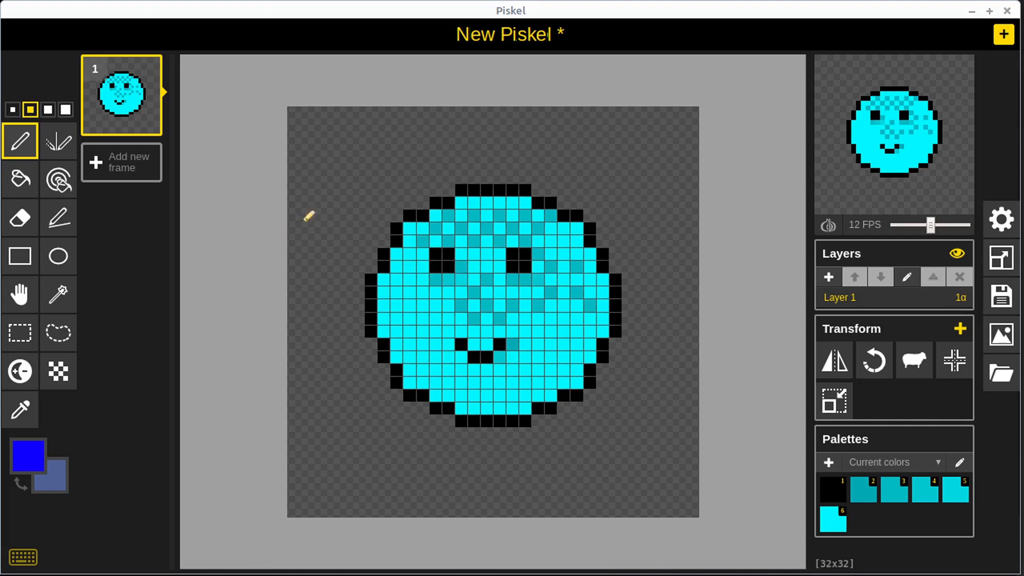
mouse_move(834, 401)
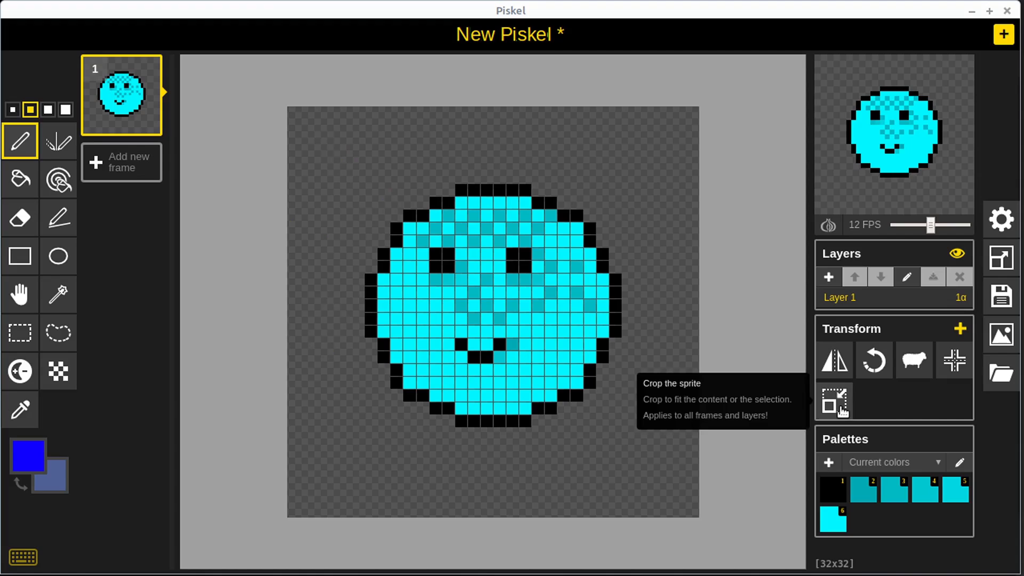
Crop the sprite to fit the smiley, shrinking the canvas to 20x19
left_click(834, 402)
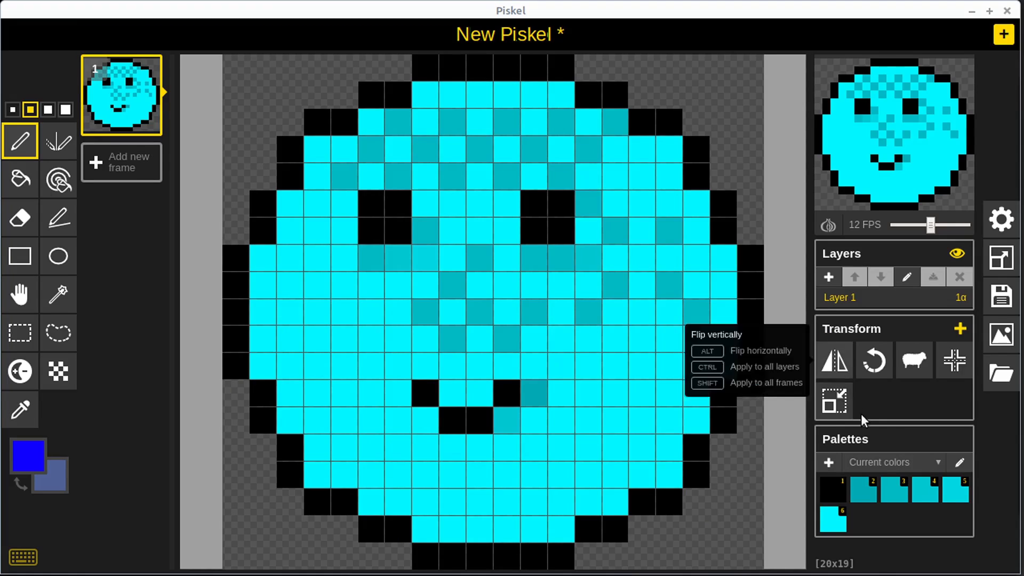
mouse_move(806, 409)
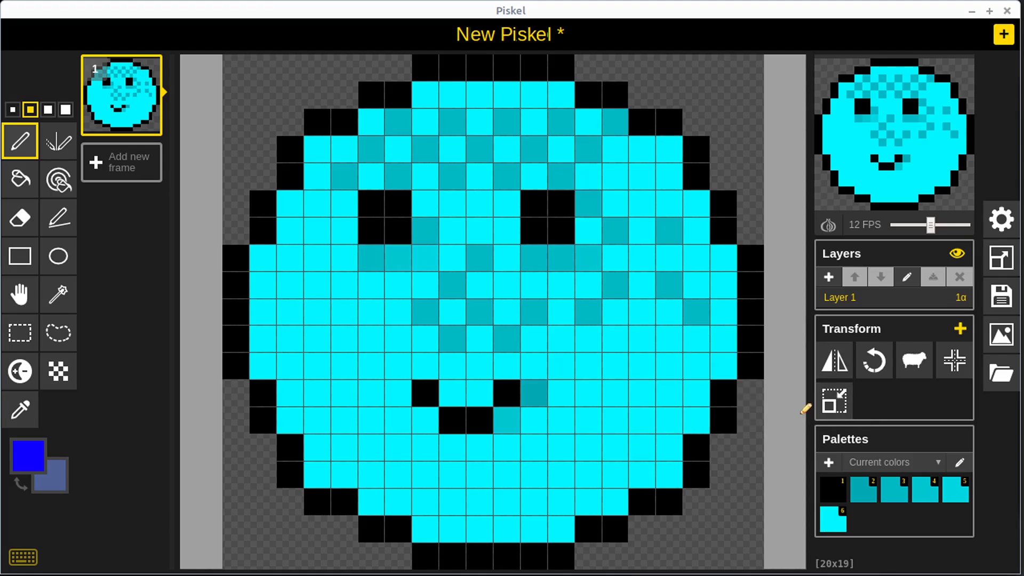
mouse_move(833, 401)
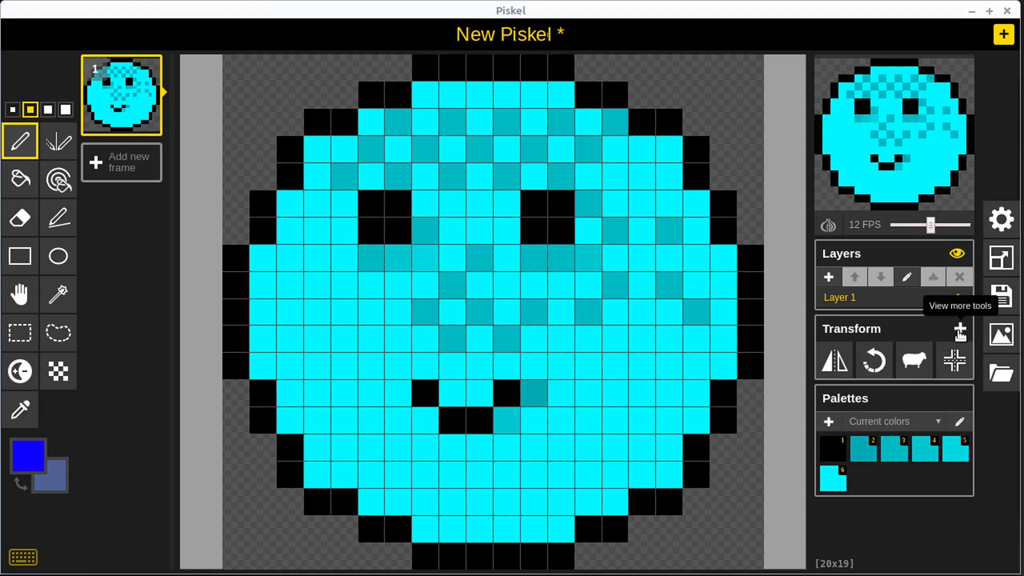
left_click(960, 330)
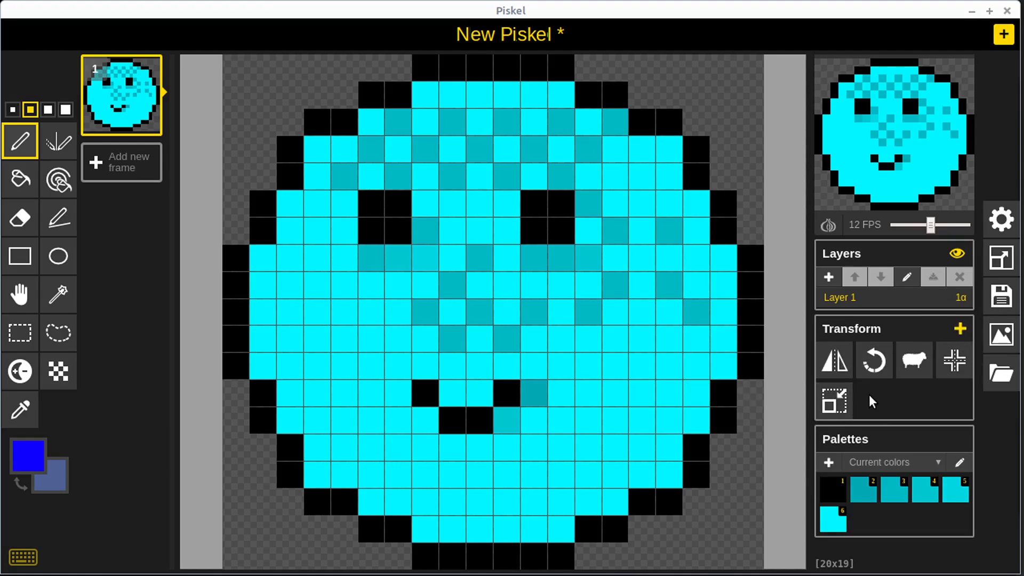
left_click(655, 461)
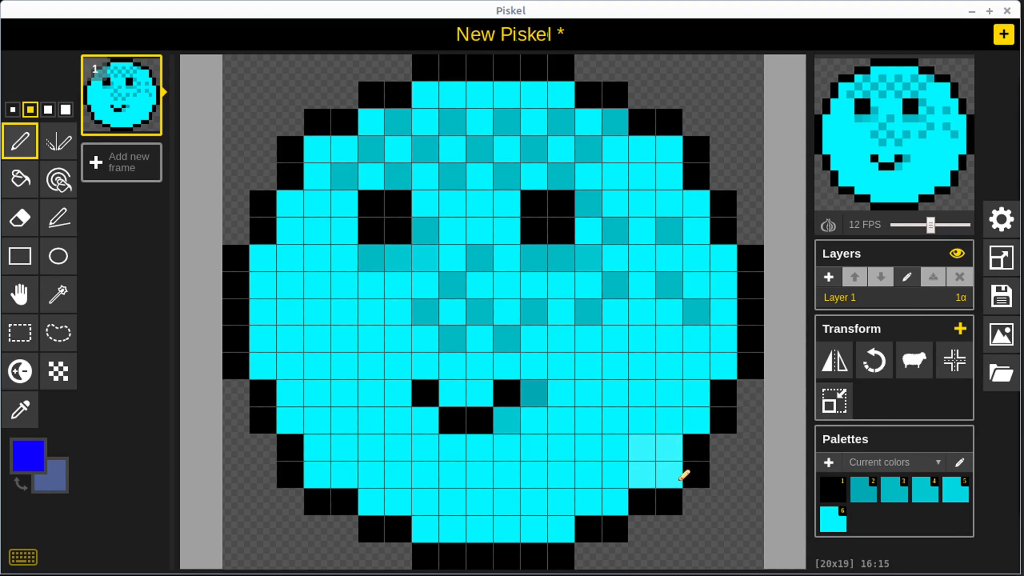